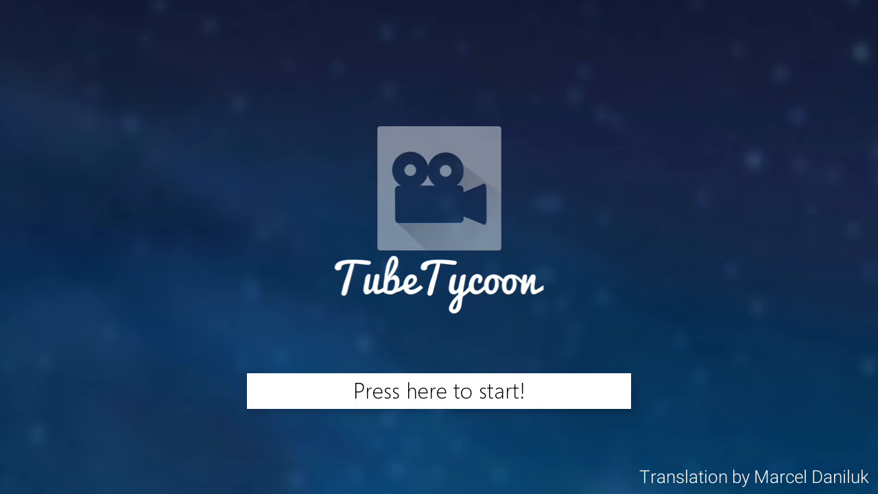
Start the game from the title screen and view the Basic games skill in Career.
{"action": "left_click", "coordinate": [439, 391]}
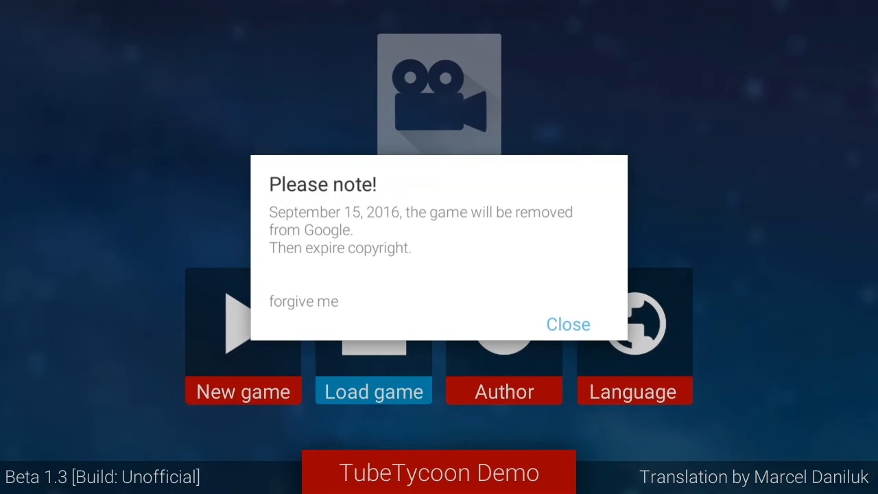
{"action": "left_click", "coordinate": [568, 323]}
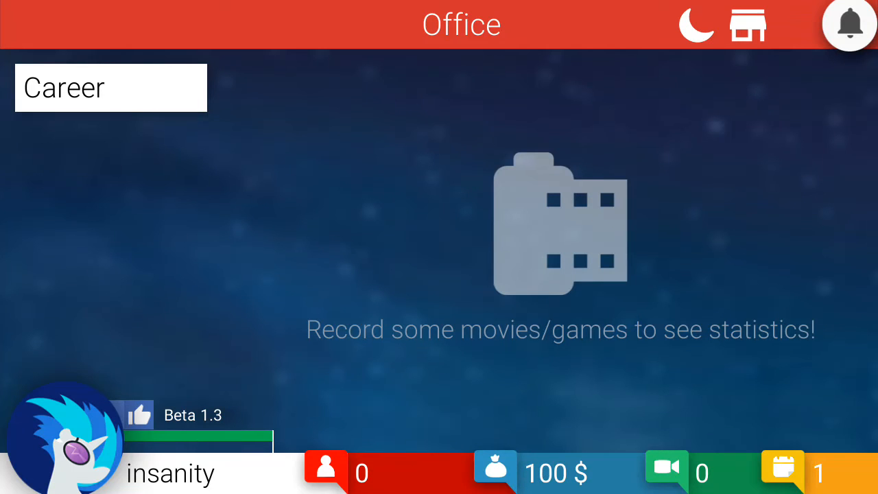
{"action": "left_click", "coordinate": [110, 87]}
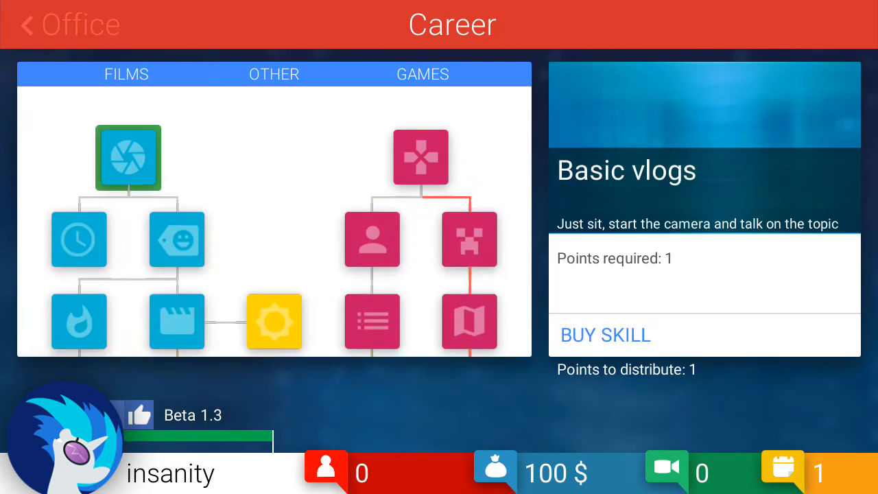
{"action": "left_click", "coordinate": [420, 141]}
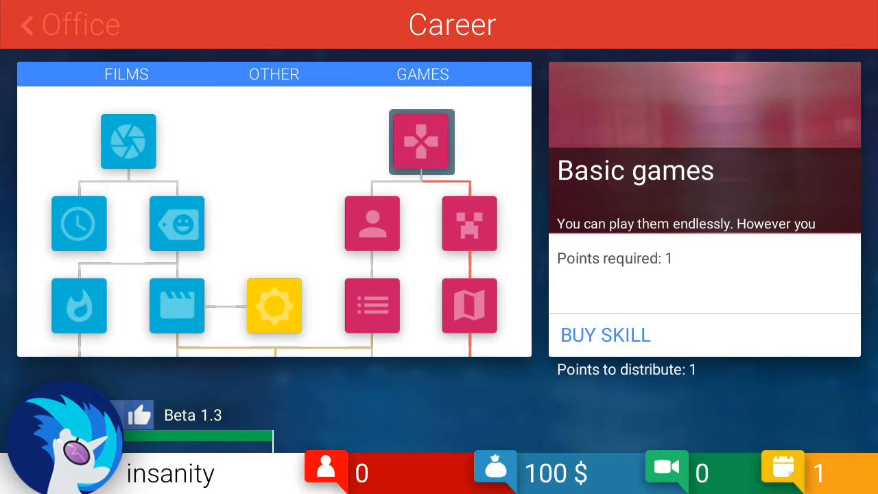
Buy the Basic games skill, return to the office and bring up the game recording slots.
{"action": "left_click", "coordinate": [603, 334]}
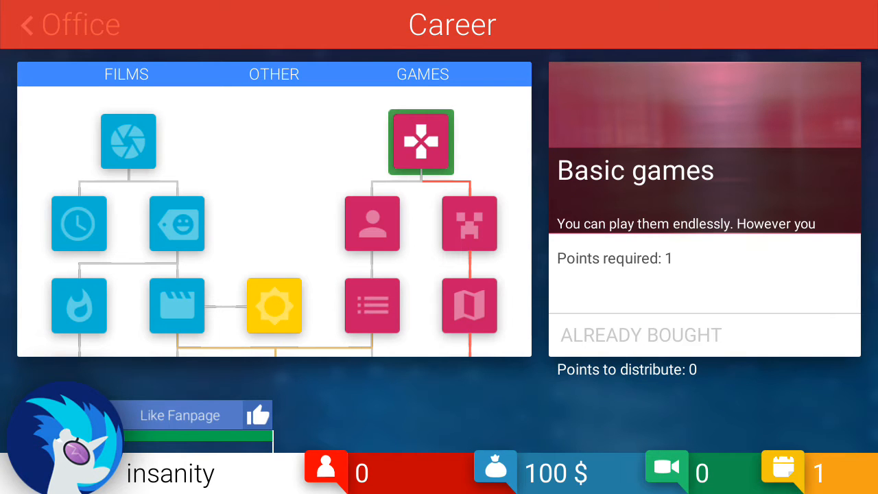
{"action": "left_click", "coordinate": [69, 25]}
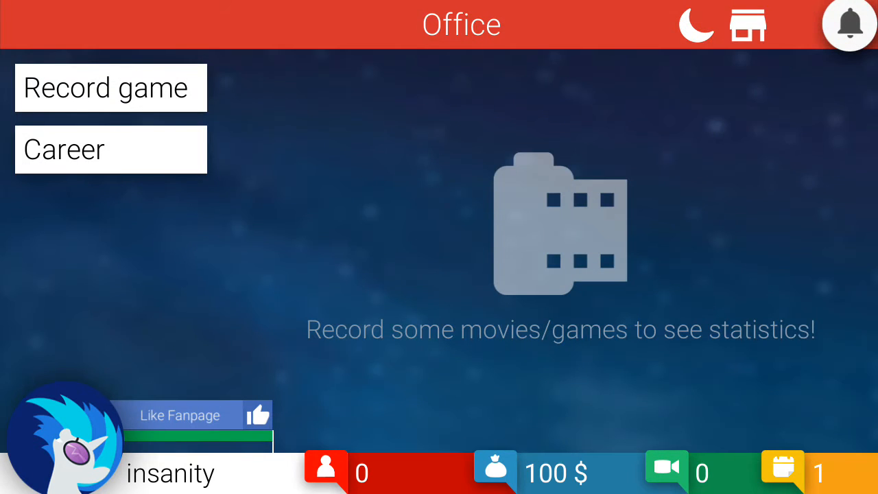
{"action": "left_click", "coordinate": [110, 88]}
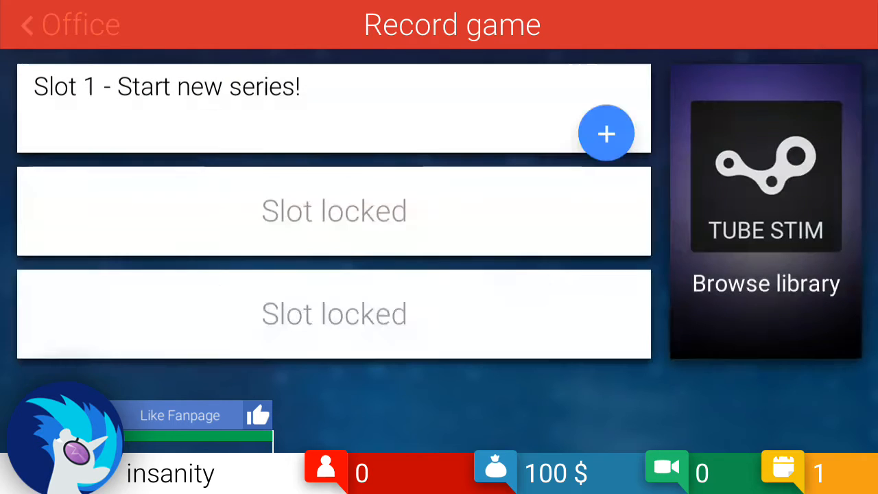
Buy the 30$ Morio game from the TubeStim library, leaving the channel with 70$.
{"action": "left_click", "coordinate": [765, 212]}
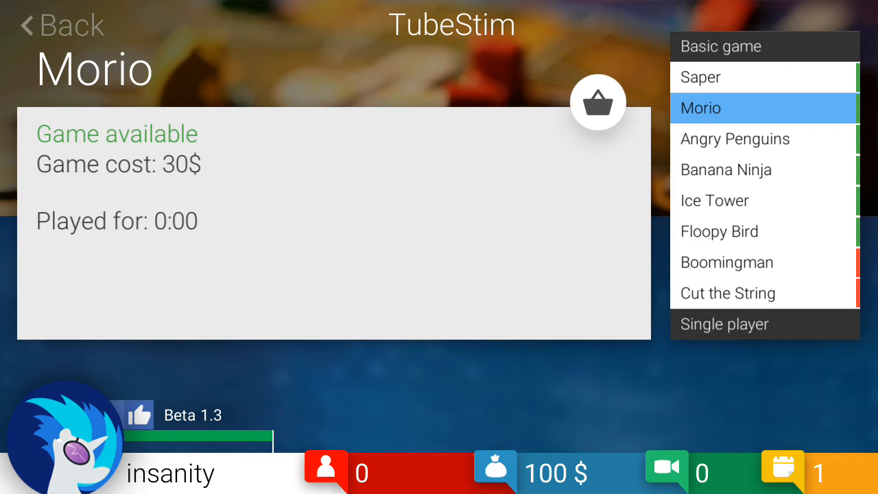
{"action": "left_click", "coordinate": [598, 102]}
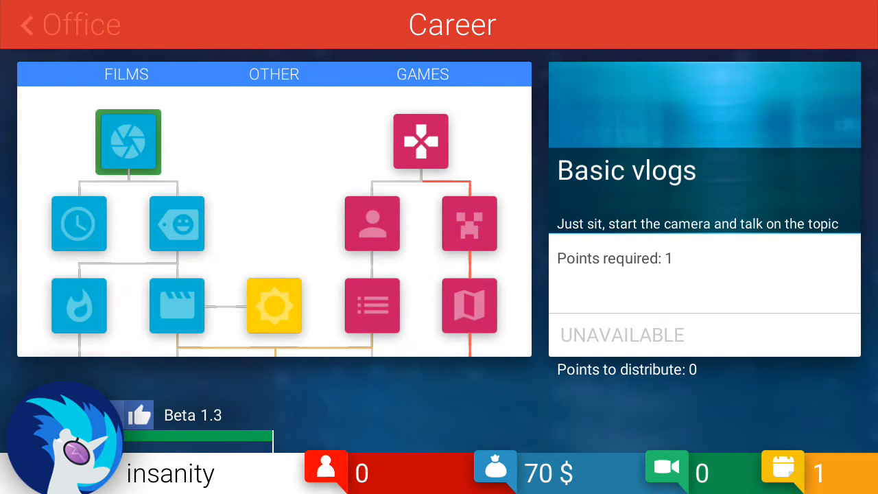
{"action": "left_click", "coordinate": [68, 25]}
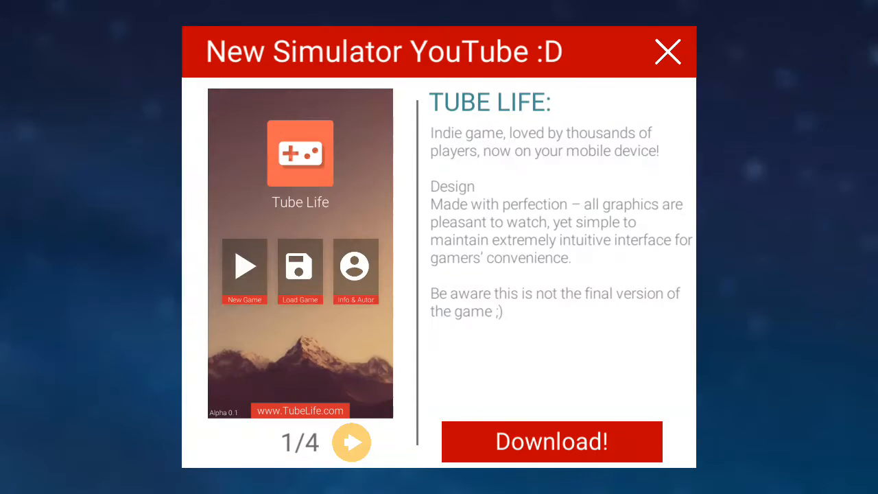
Dismiss the Tube Life promotion and the Township advertisement to reach the title screen.
{"action": "left_click", "coordinate": [667, 52]}
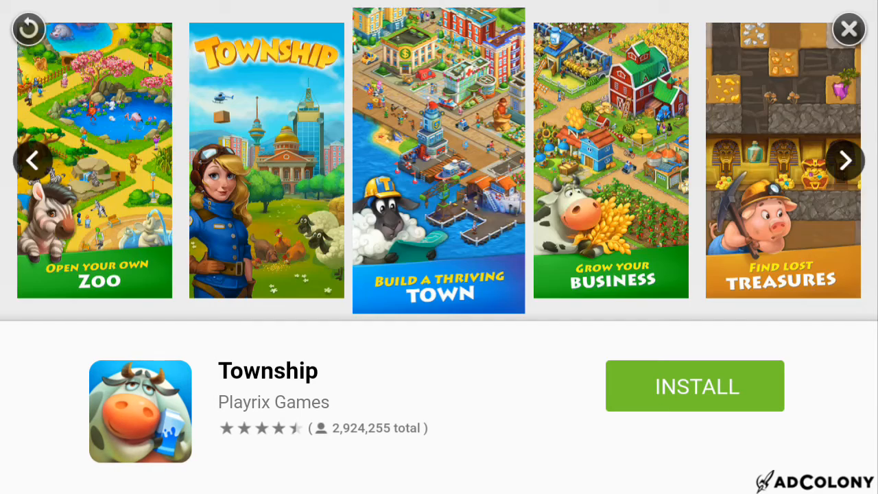
{"action": "left_click", "coordinate": [848, 29]}
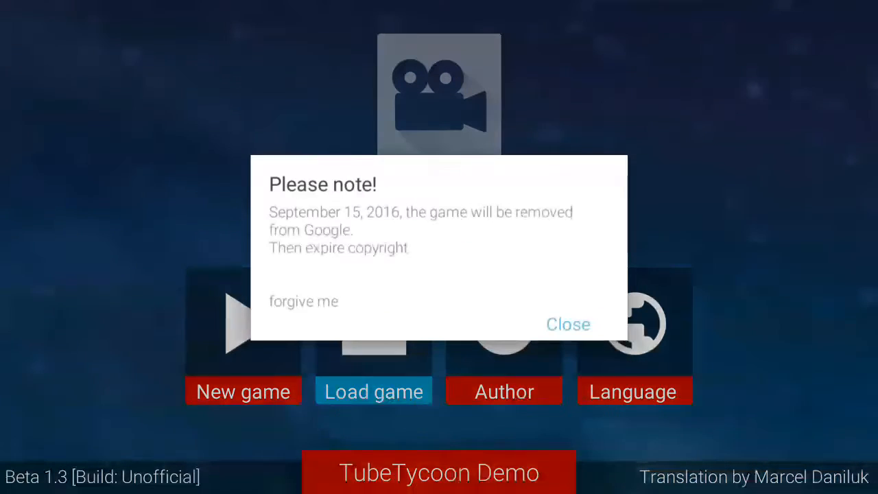
Start a new game and enter the channel nickname insanity, erasing mistyped letters along the way.
{"action": "left_click", "coordinate": [567, 324]}
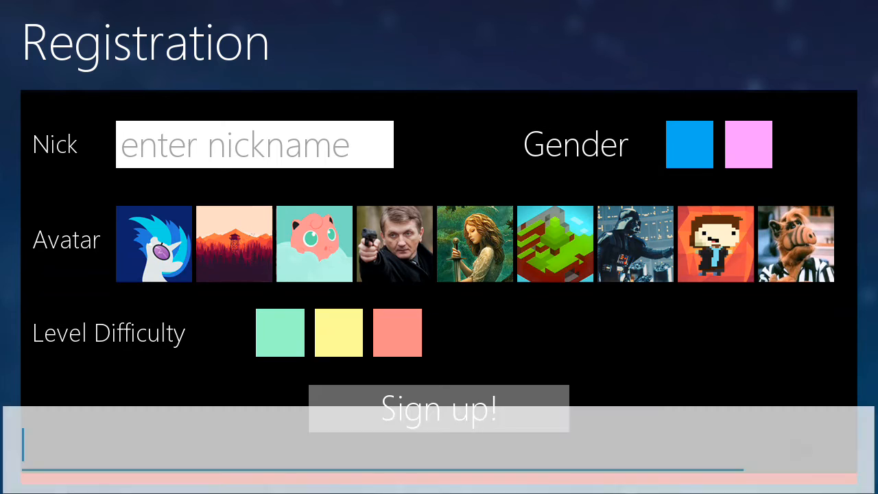
{"action": "left_click", "coordinate": [253, 144]}
{"action": "type", "text": "inaa"}
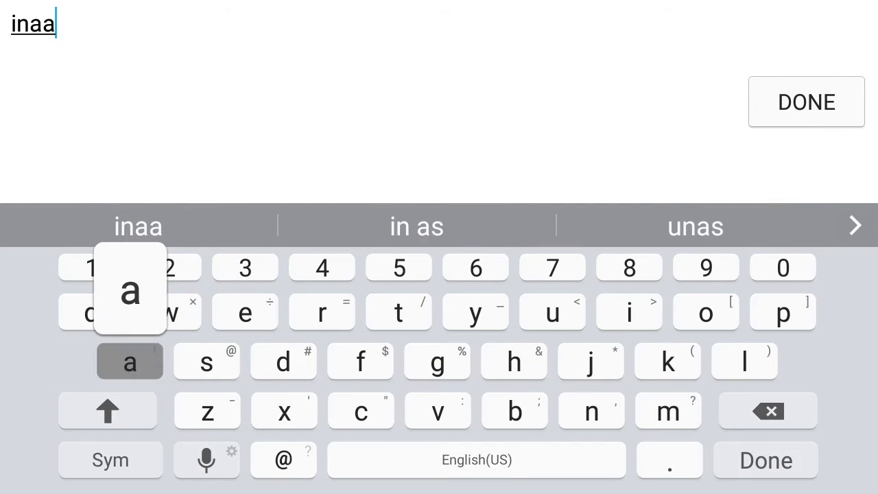
{"action": "left_click", "coordinate": [743, 362]}
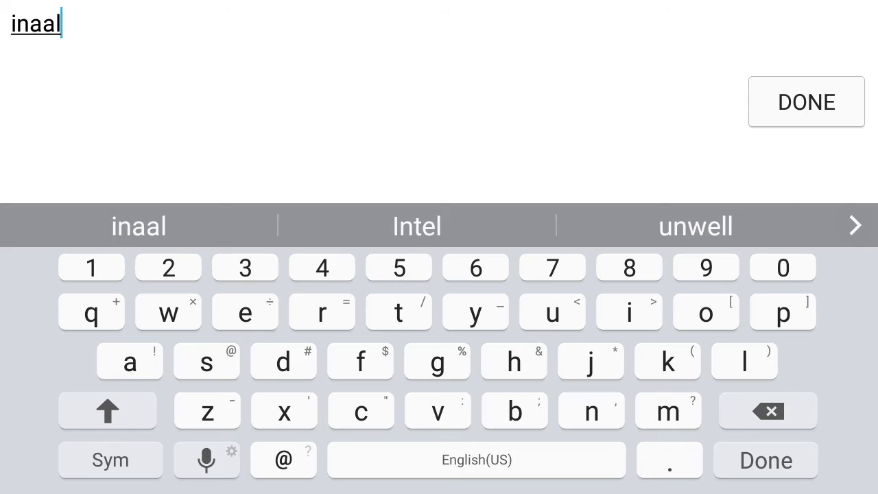
{"action": "left_click", "coordinate": [767, 411]}
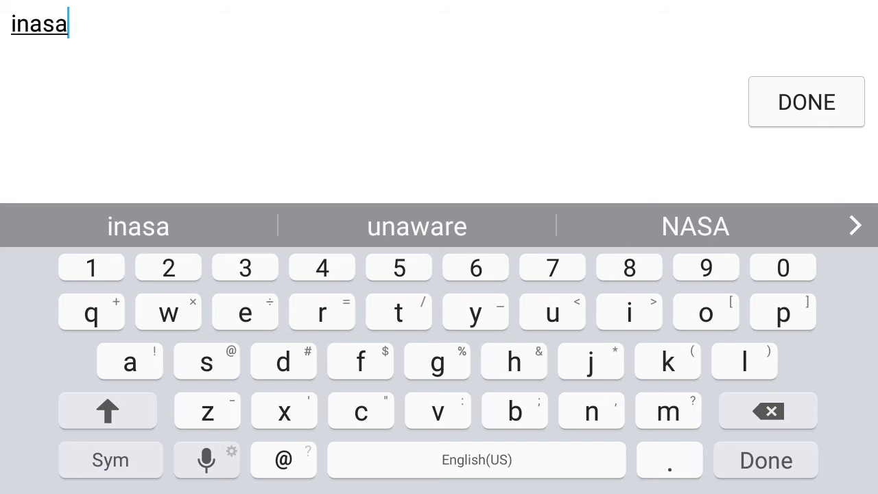
{"action": "left_click", "coordinate": [590, 411]}
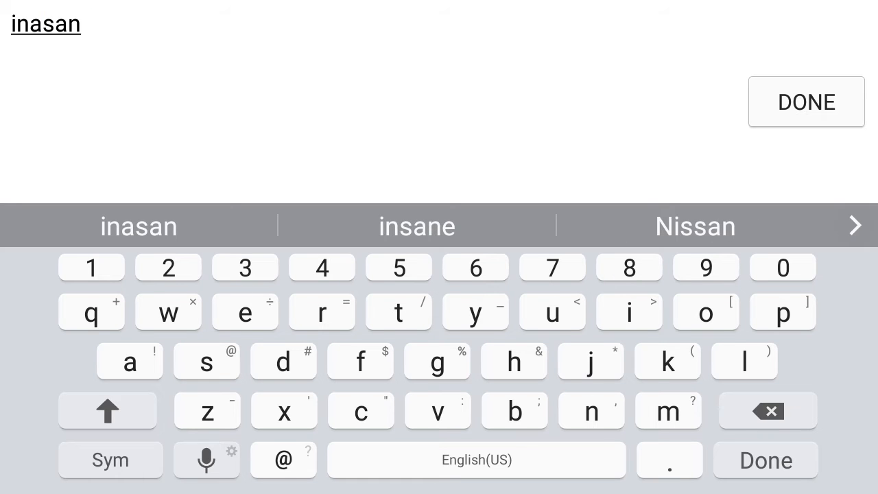
{"action": "left_click", "coordinate": [694, 226]}
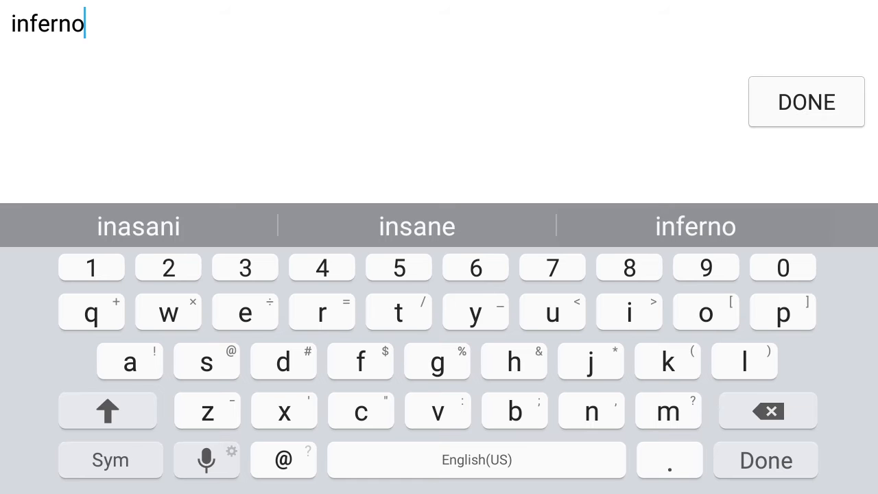
{"action": "left_click", "coordinate": [767, 411]}
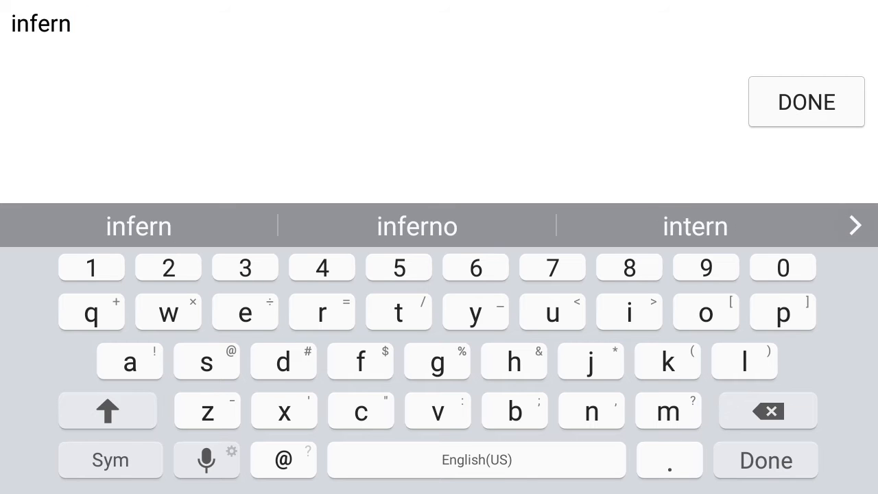
{"action": "left_click", "coordinate": [766, 410]}
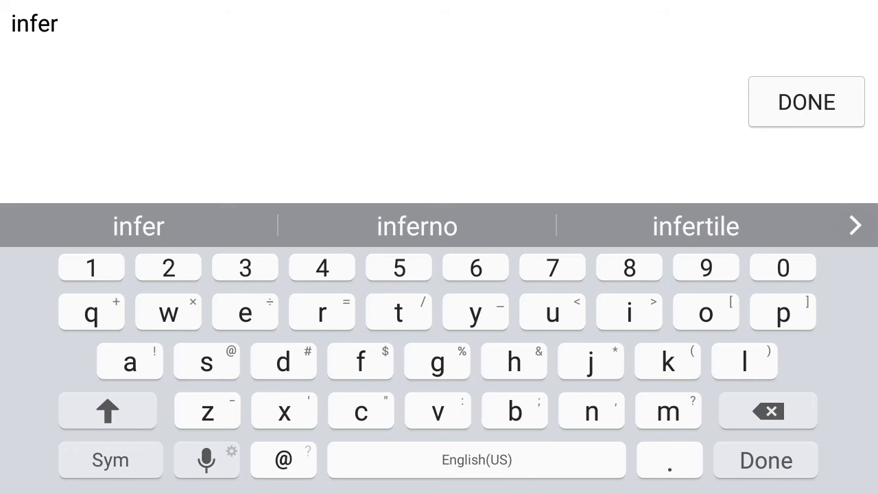
{"action": "left_click", "coordinate": [768, 412]}
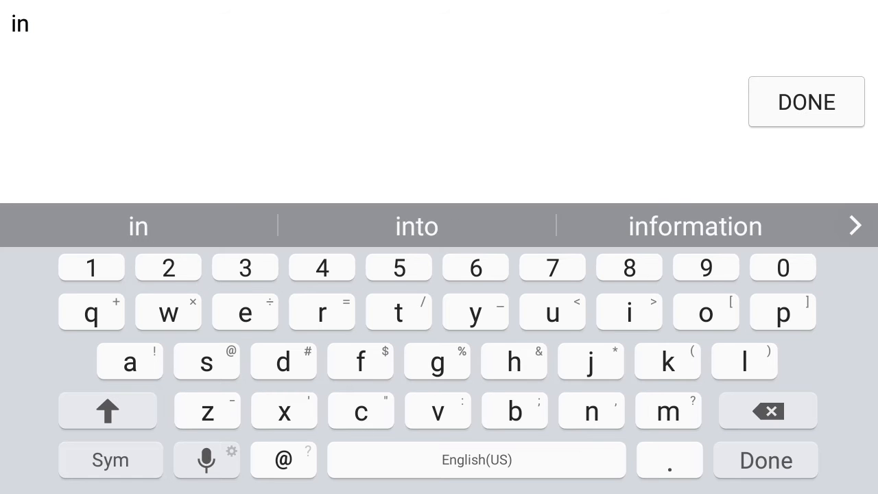
{"action": "left_click", "coordinate": [417, 226]}
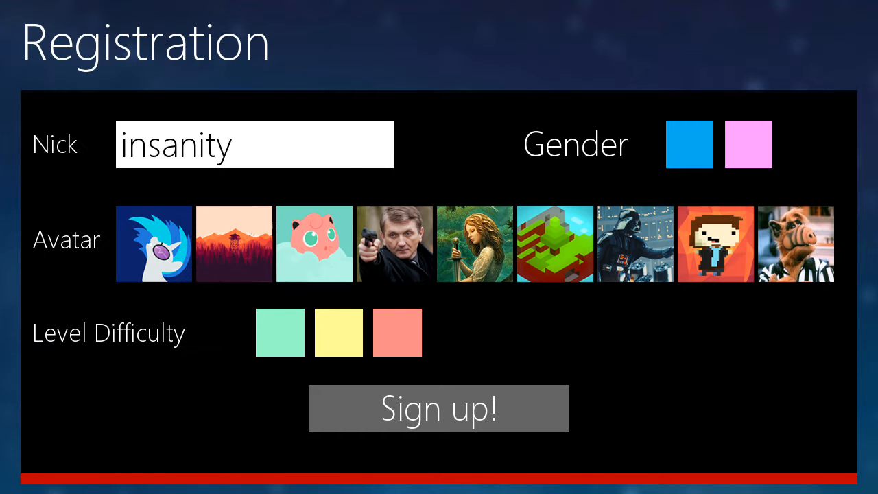
Choose the first gender, middle difficulty and first avatar, then sign up into the office.
{"action": "left_click", "coordinate": [688, 144]}
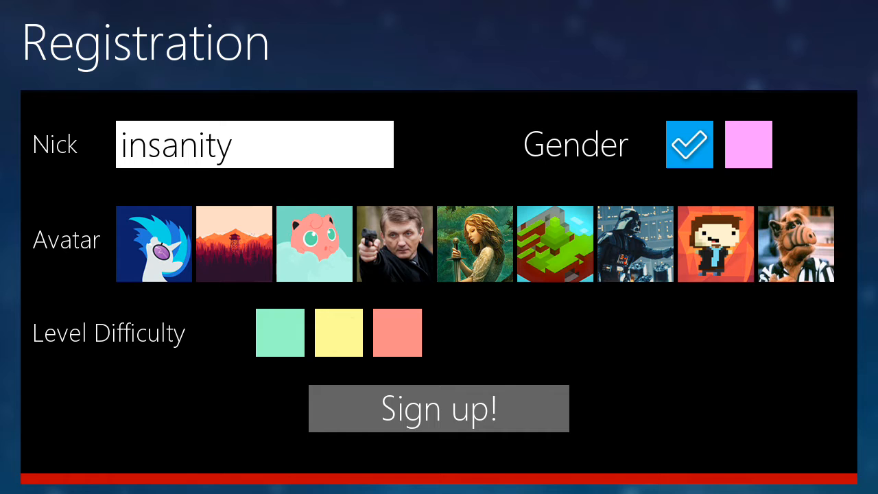
{"action": "left_click", "coordinate": [338, 333]}
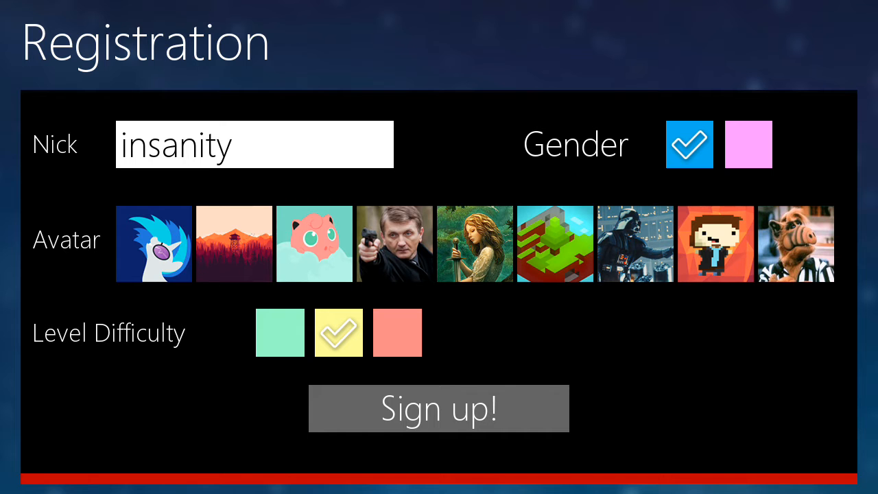
{"action": "left_click", "coordinate": [439, 407]}
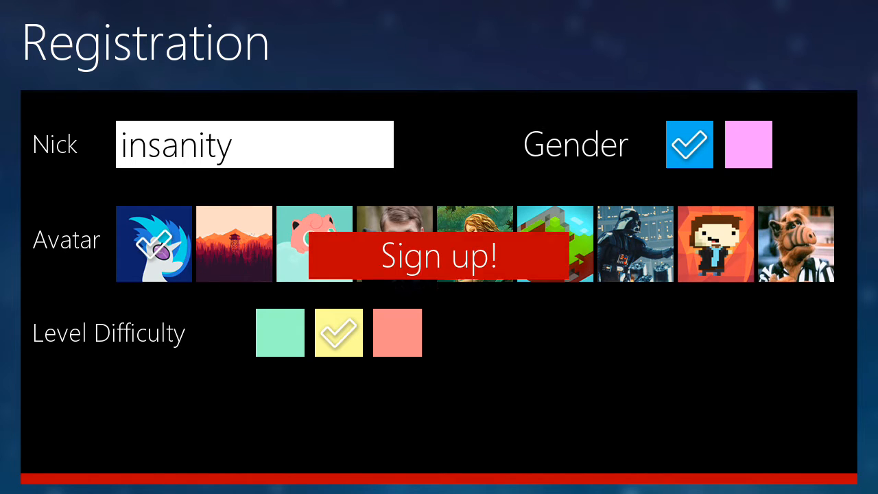
{"action": "left_click", "coordinate": [437, 258]}
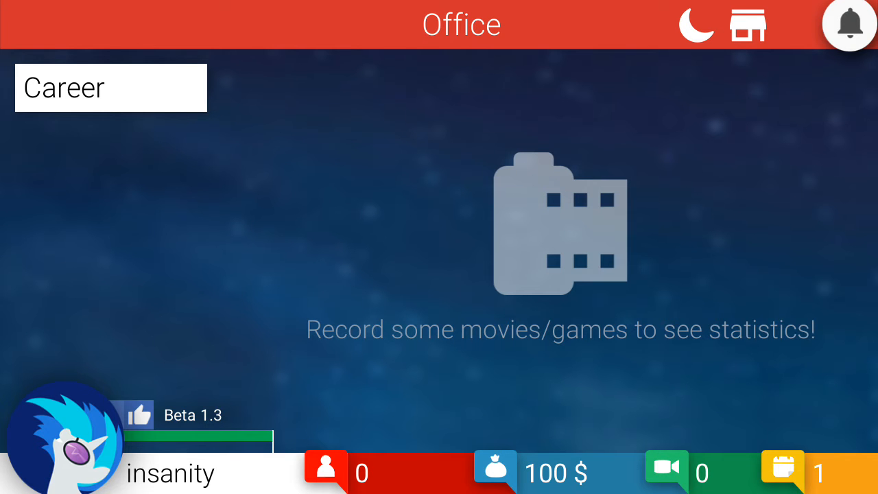
Buy the game Morio and record and publish Let's play Morio #1.
{"action": "left_click", "coordinate": [110, 87]}
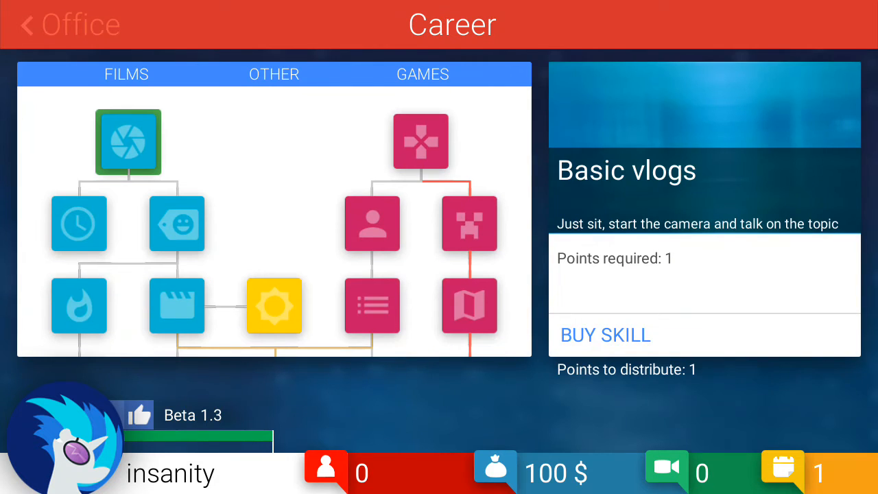
{"action": "left_click", "coordinate": [420, 141]}
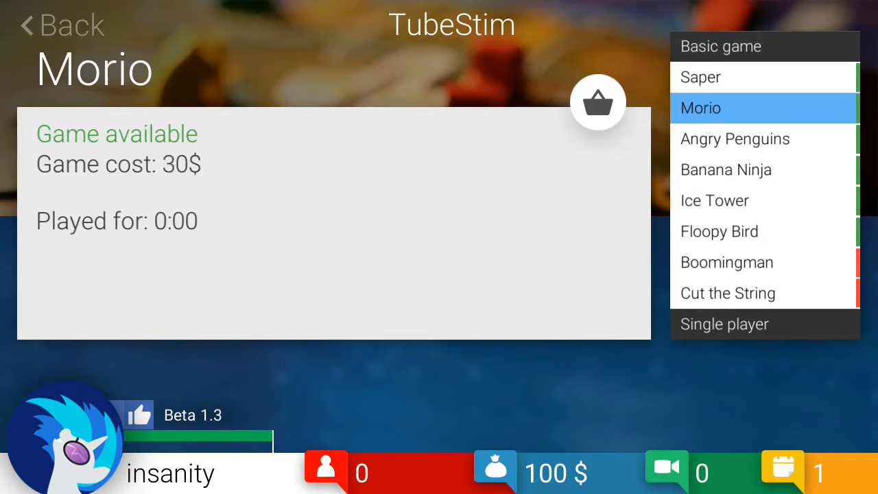
{"action": "left_click", "coordinate": [598, 101]}
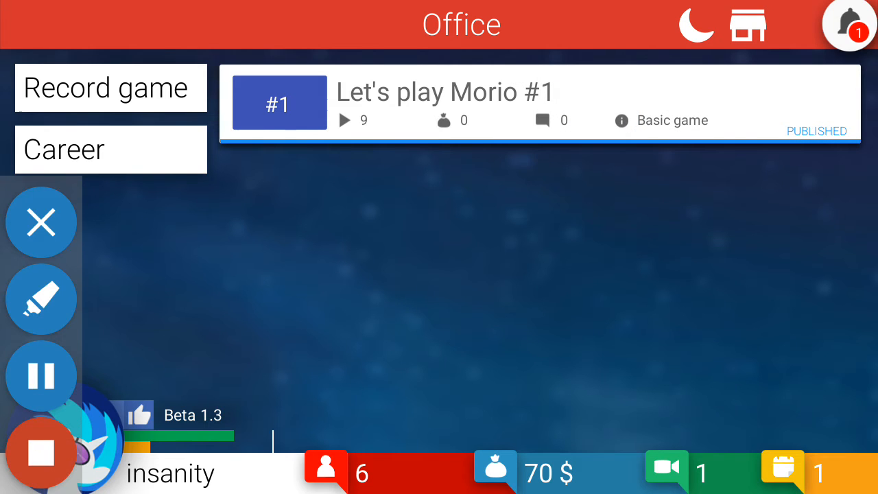
{"action": "left_click", "coordinate": [41, 222]}
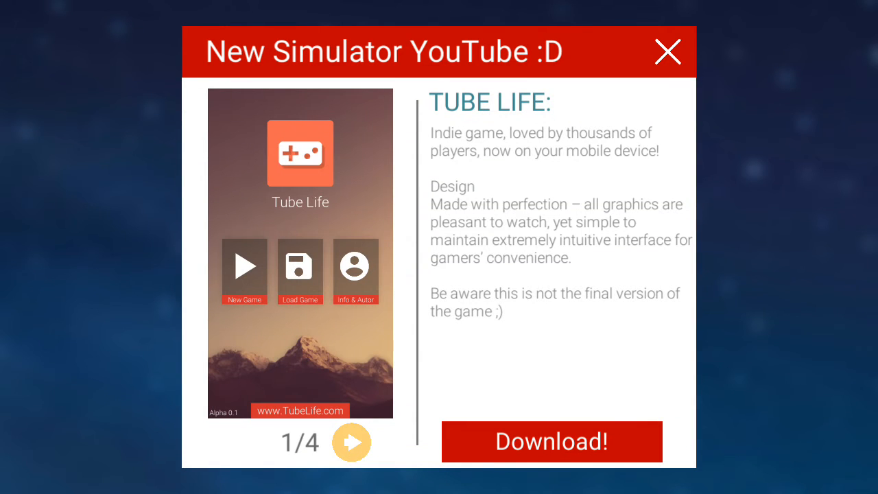
{"action": "left_click", "coordinate": [667, 52]}
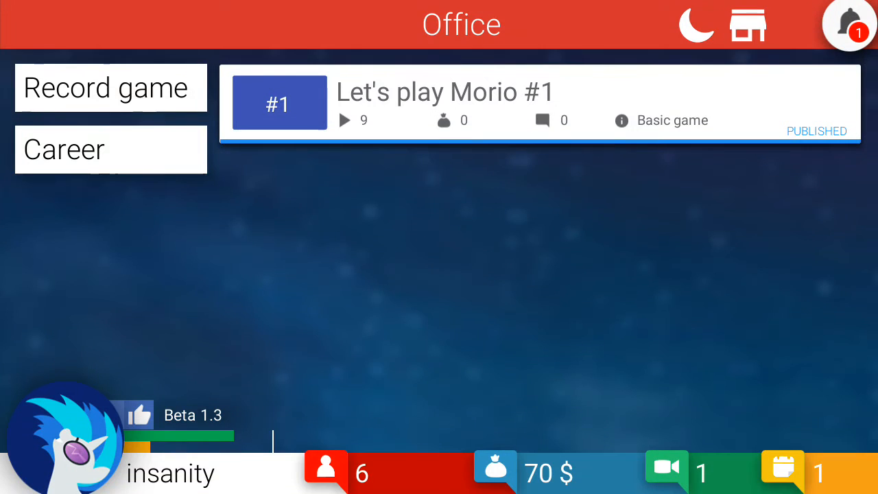
Record Let's play Morio #2 and begin a final Morio #3 episode from slot 1.
{"action": "left_click", "coordinate": [110, 88]}
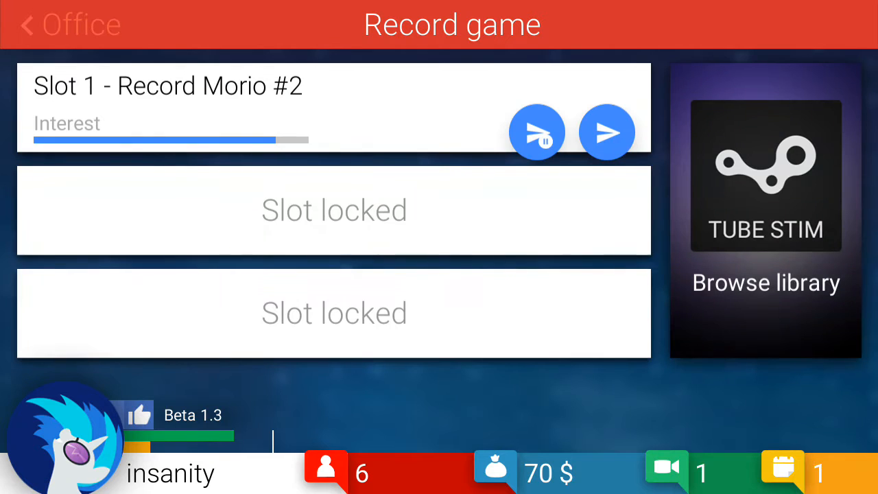
{"action": "left_click", "coordinate": [69, 25]}
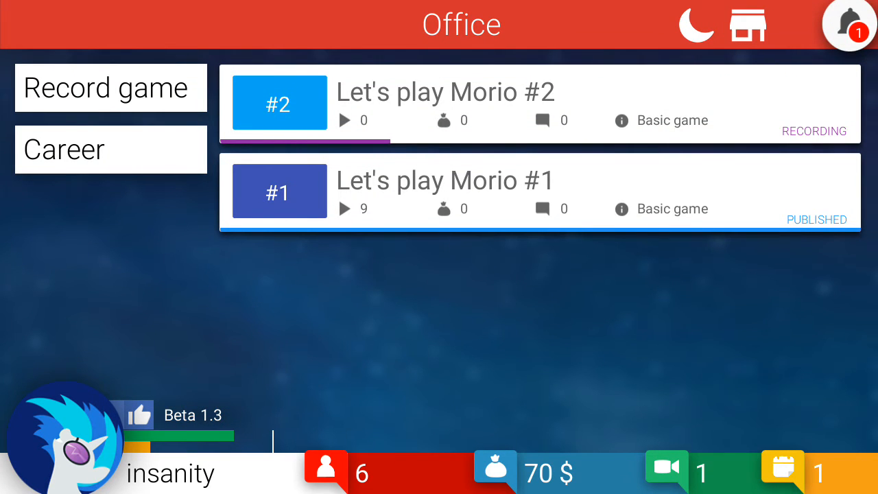
{"action": "left_click", "coordinate": [110, 148]}
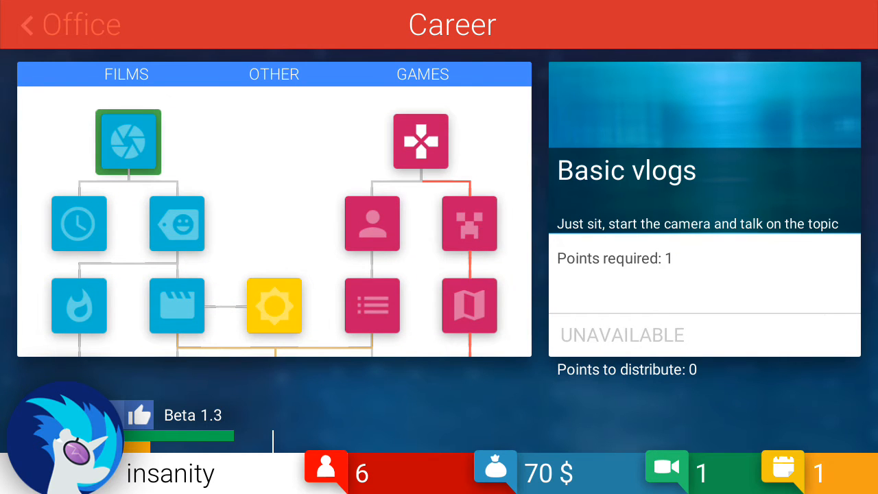
{"action": "left_click", "coordinate": [69, 24]}
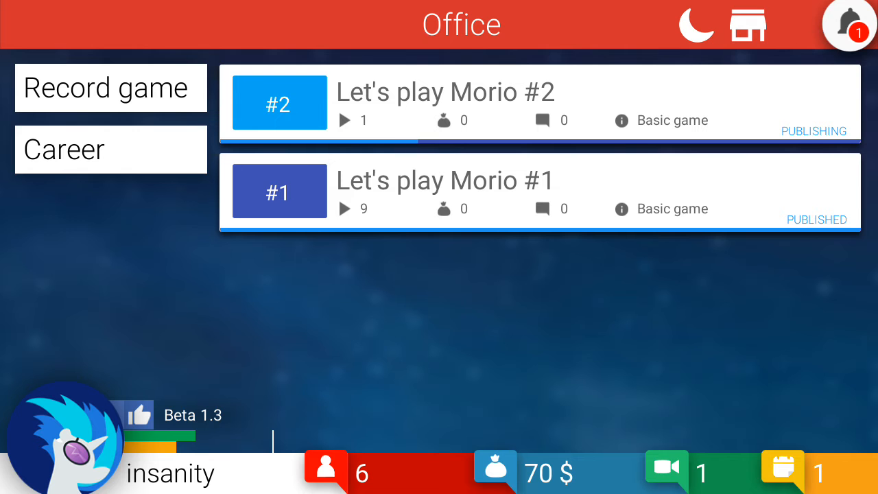
{"action": "left_click", "coordinate": [110, 88]}
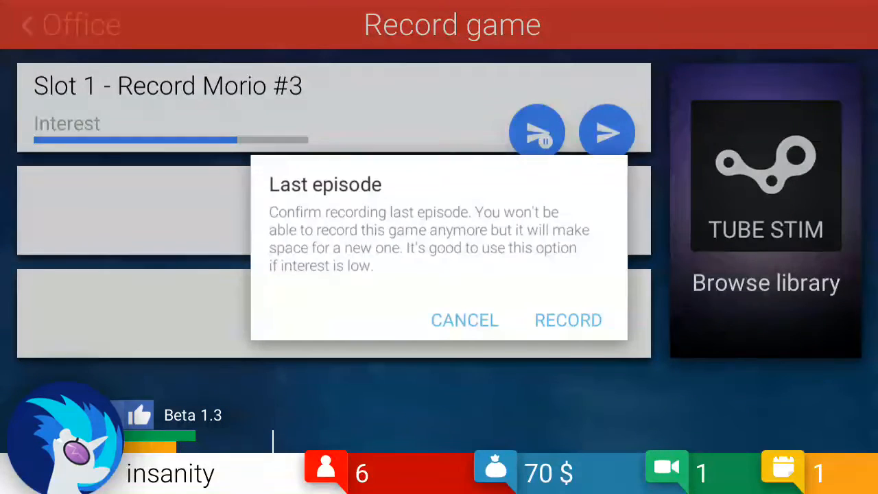
Confirm recording Morio #3 as the last episode and wait for it to publish.
{"action": "left_click", "coordinate": [567, 320]}
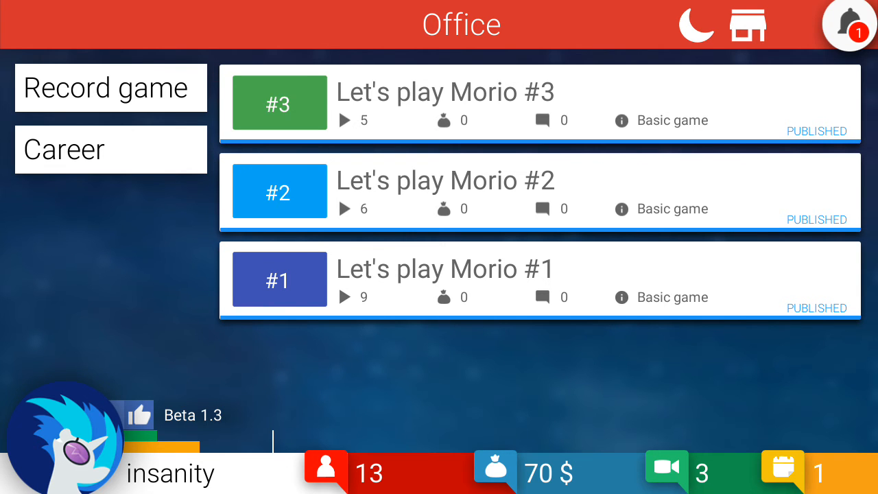
{"action": "left_click", "coordinate": [110, 87]}
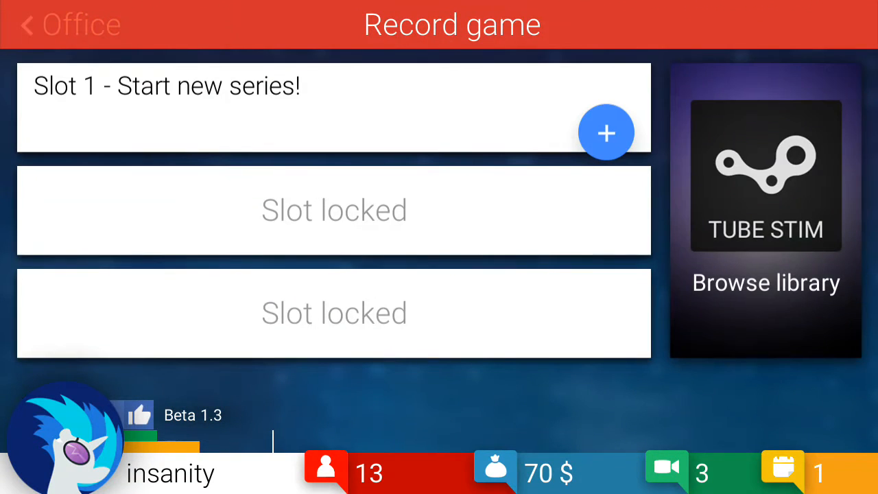
Start a Let's play Saper series in slot 1, publish Saper #1 and sleep to end day 1.
{"action": "left_click", "coordinate": [766, 205]}
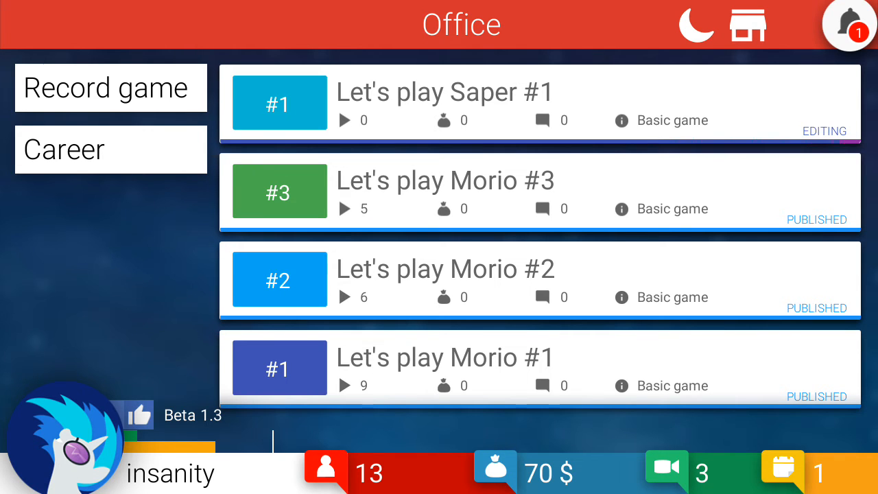
{"action": "left_click", "coordinate": [540, 103]}
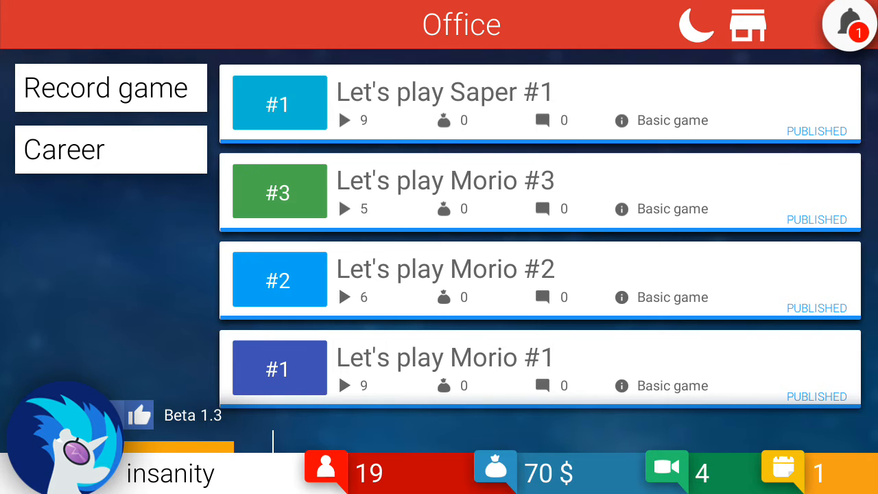
{"action": "left_click", "coordinate": [695, 25]}
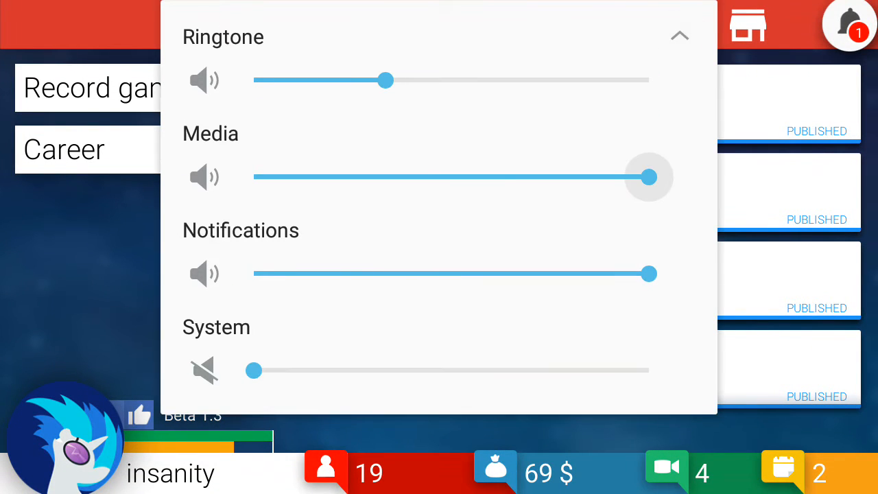
Turn the system volume fully up, then record Let's play Saper #2 and check Career on day 2.
{"action": "left_click_drag", "start_coordinate": [254, 371], "coordinate": [647, 371]}
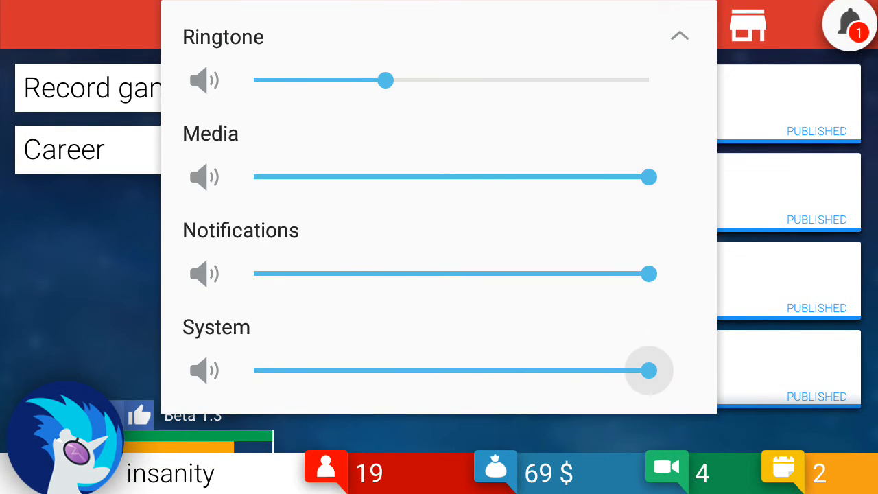
{"action": "left_click", "coordinate": [679, 36]}
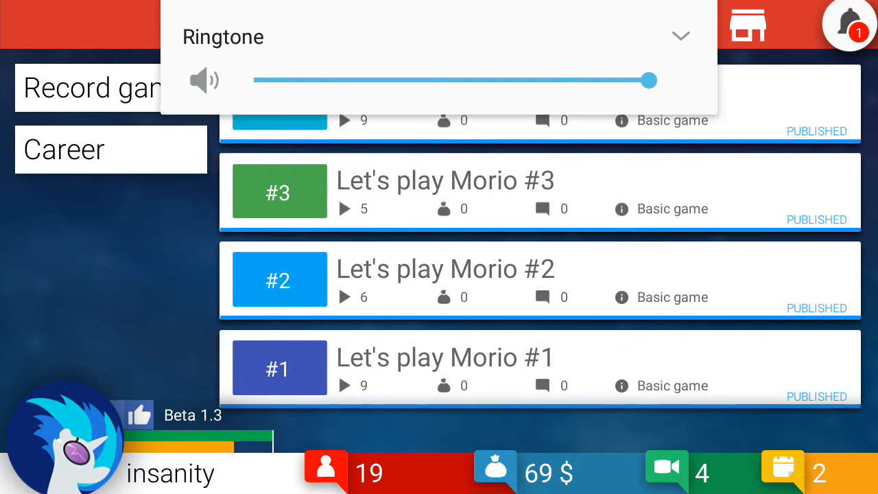
{"action": "left_click", "coordinate": [90, 87]}
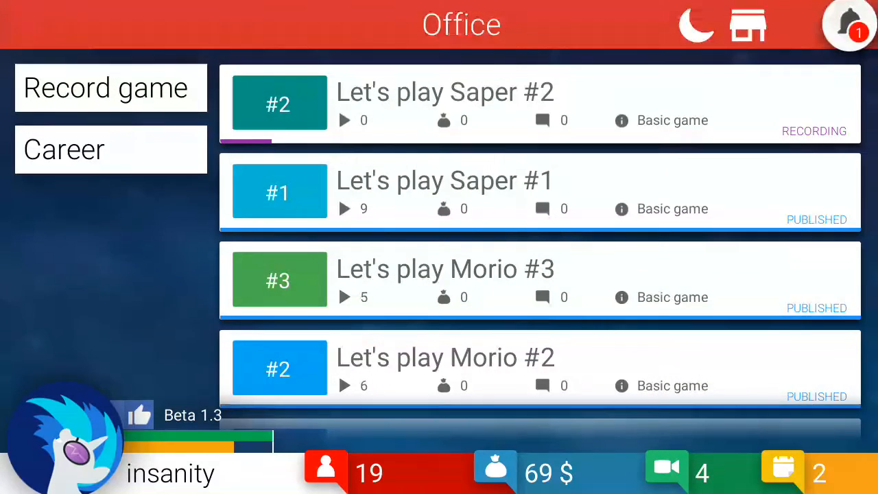
{"action": "left_click", "coordinate": [109, 148]}
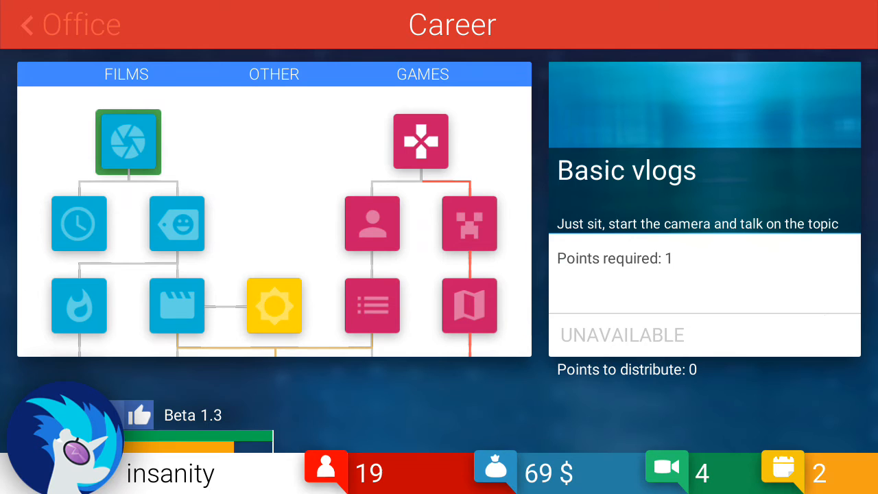
{"action": "left_click", "coordinate": [69, 25]}
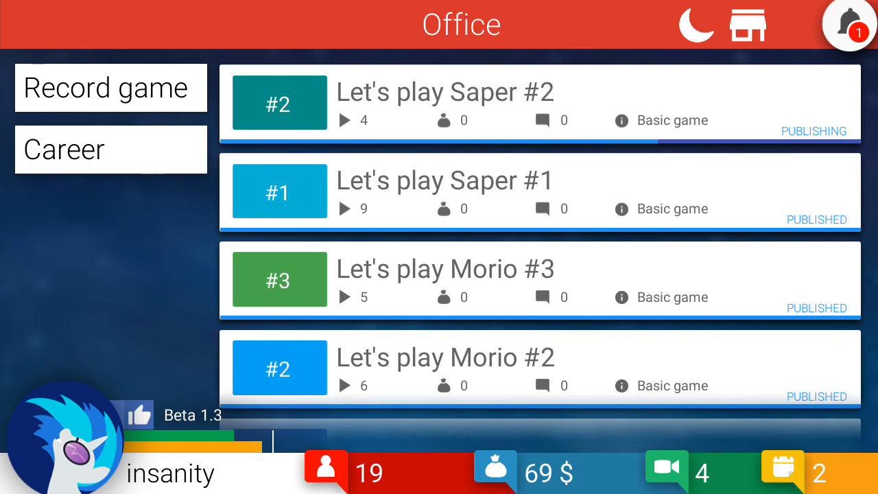
{"action": "left_click", "coordinate": [109, 88]}
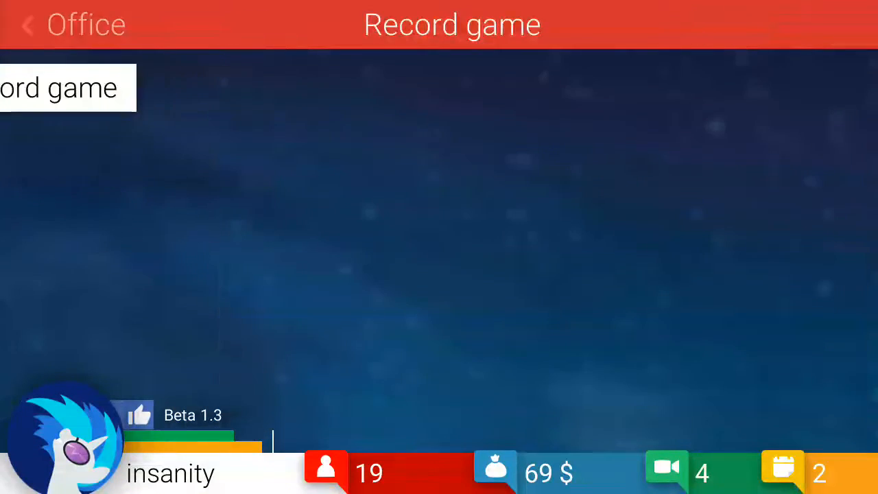
Record the next Saper episodes (#3–#5) from the slots and end day 2 at level 2 with 68.00.
{"action": "left_click", "coordinate": [27, 25]}
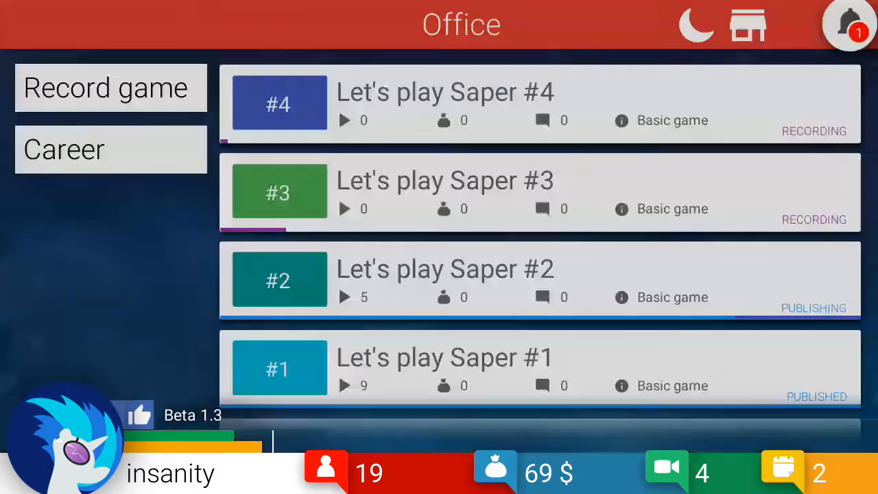
{"action": "left_click", "coordinate": [109, 87]}
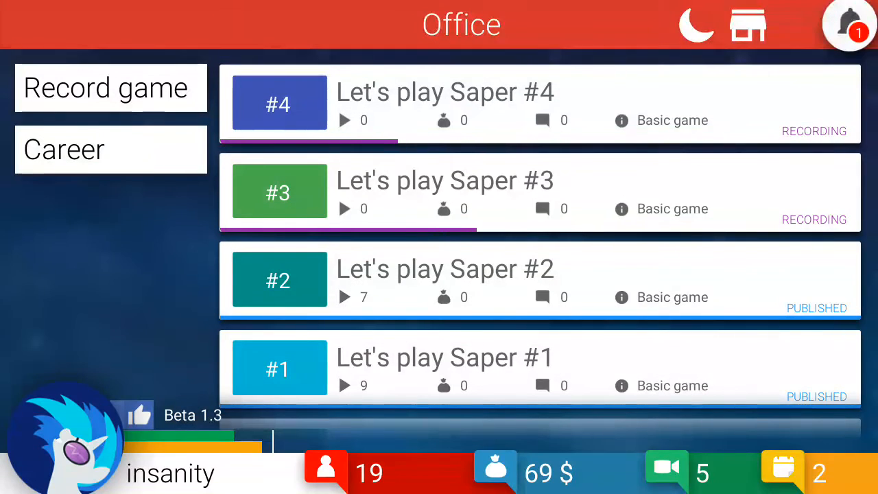
{"action": "left_click", "coordinate": [109, 88]}
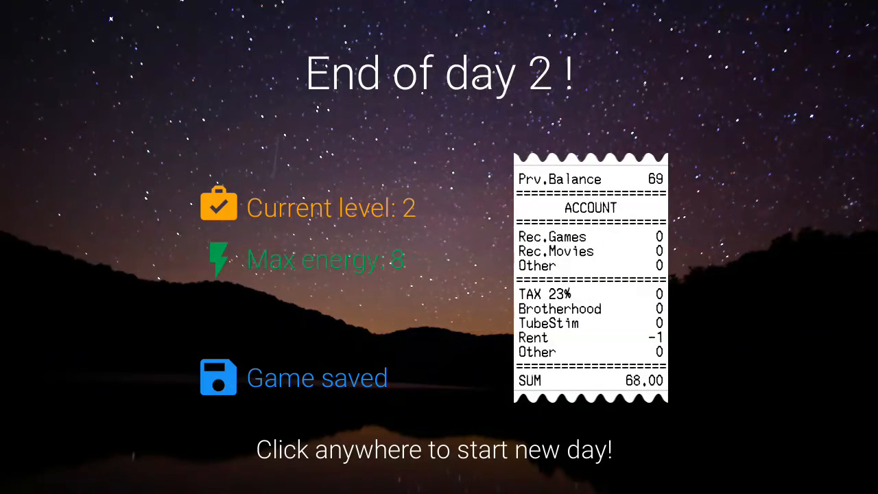
Start day 3, buy the Basic vlogs skill in Career and bring up the Record movie categories.
{"action": "left_click", "coordinate": [439, 247]}
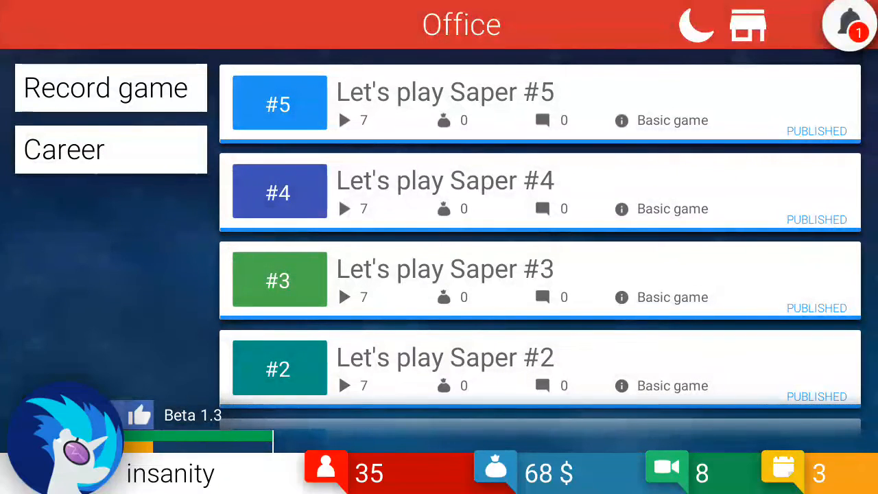
{"action": "left_click", "coordinate": [110, 148]}
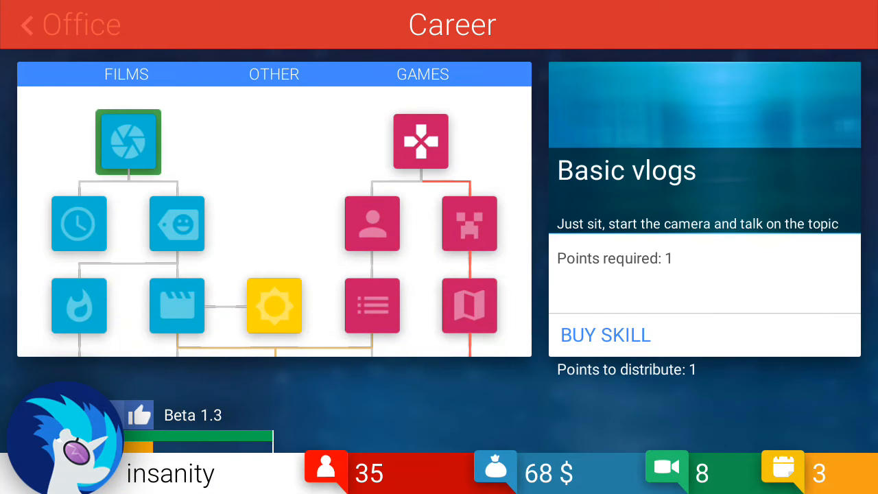
{"action": "left_click", "coordinate": [66, 25]}
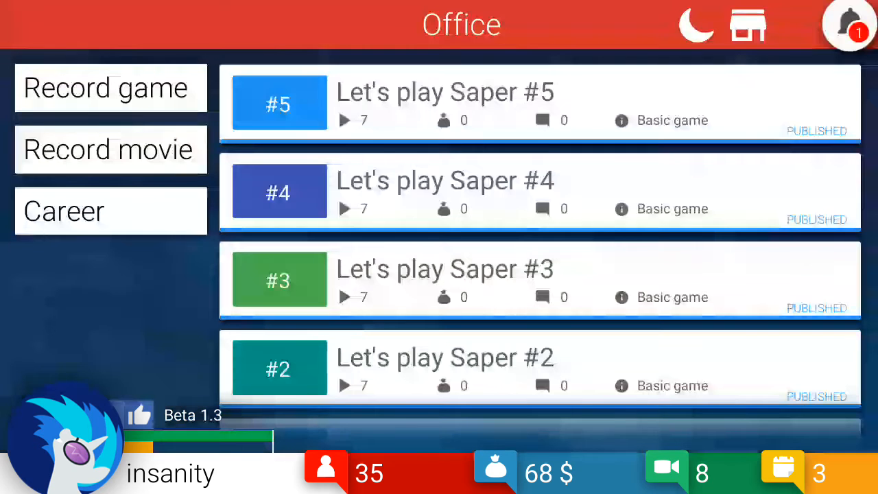
{"action": "left_click", "coordinate": [110, 88]}
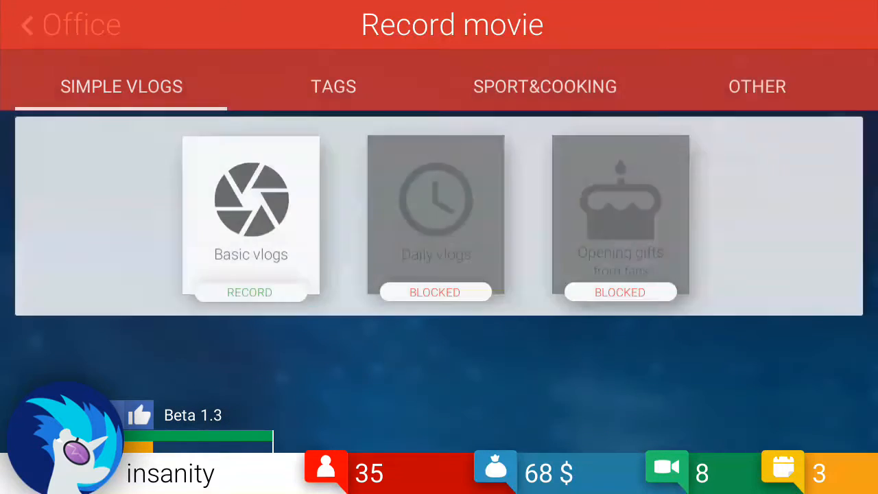
Record the About paranormal potato basic vlog, then bring up fresh vlog topics.
{"action": "left_click", "coordinate": [250, 291]}
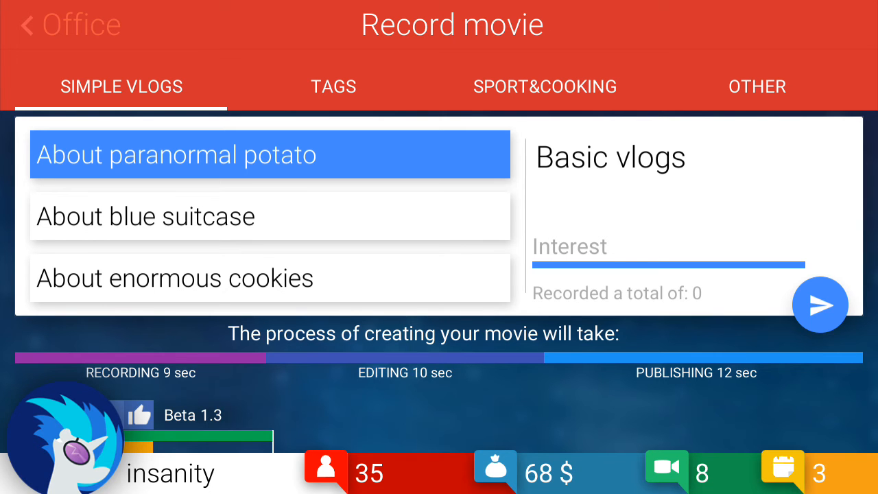
{"action": "left_click", "coordinate": [820, 305]}
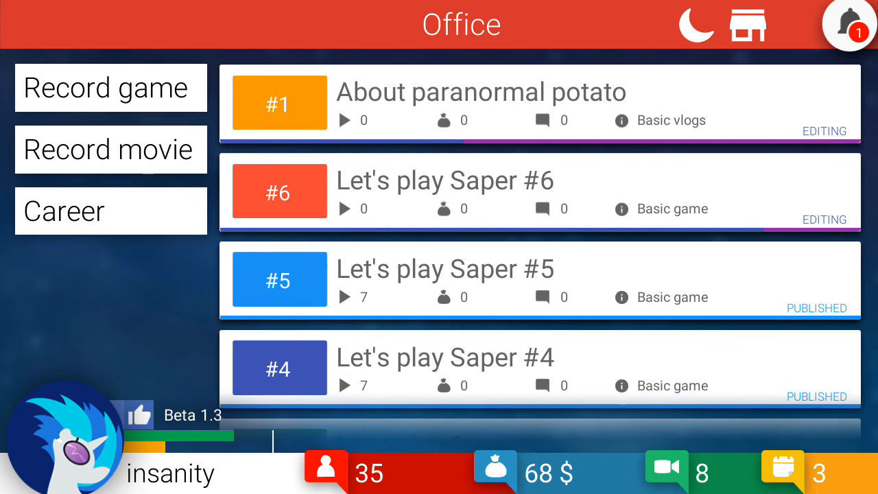
{"action": "left_click", "coordinate": [538, 190]}
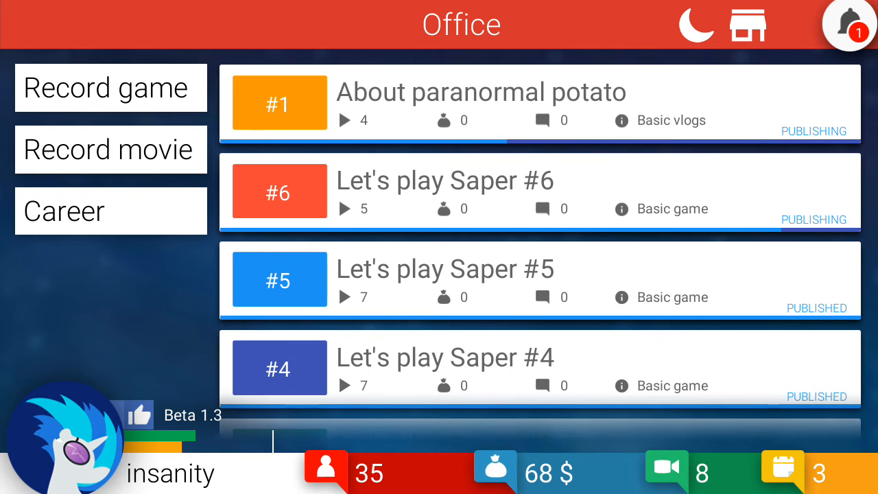
{"action": "left_click", "coordinate": [109, 148]}
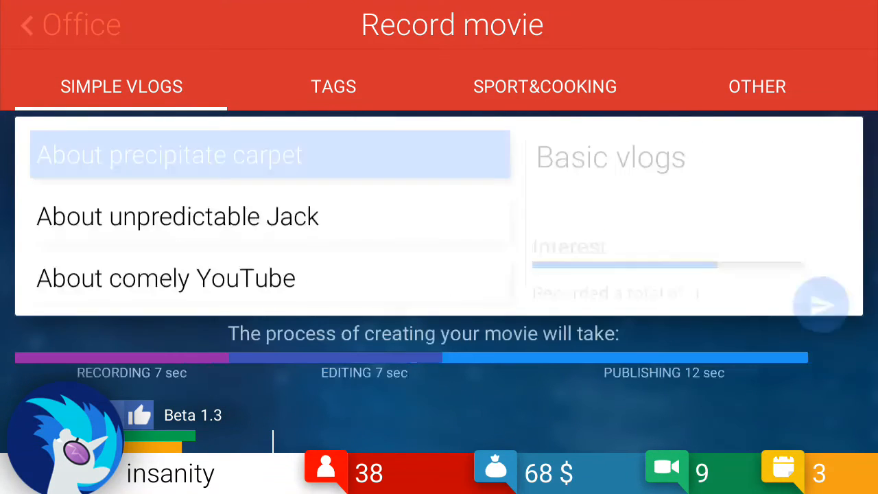
Record the About comely YouTube vlog and head over to game recording.
{"action": "left_click", "coordinate": [270, 277]}
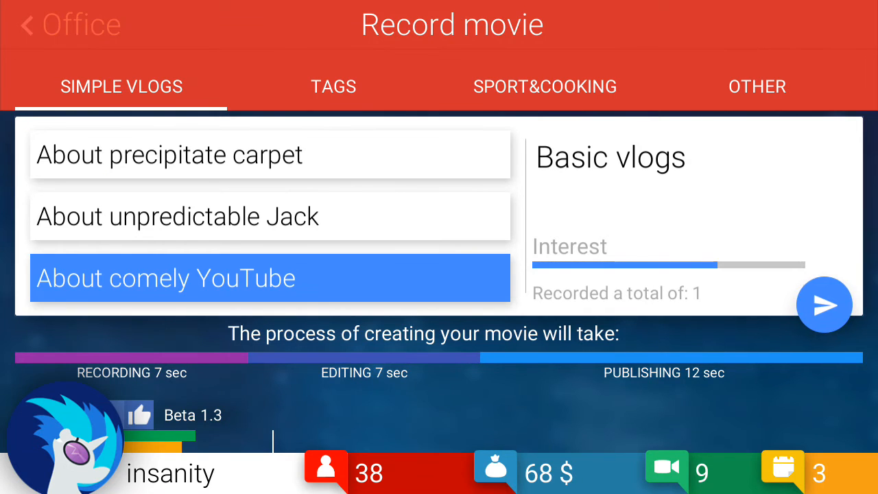
{"action": "left_click", "coordinate": [822, 305]}
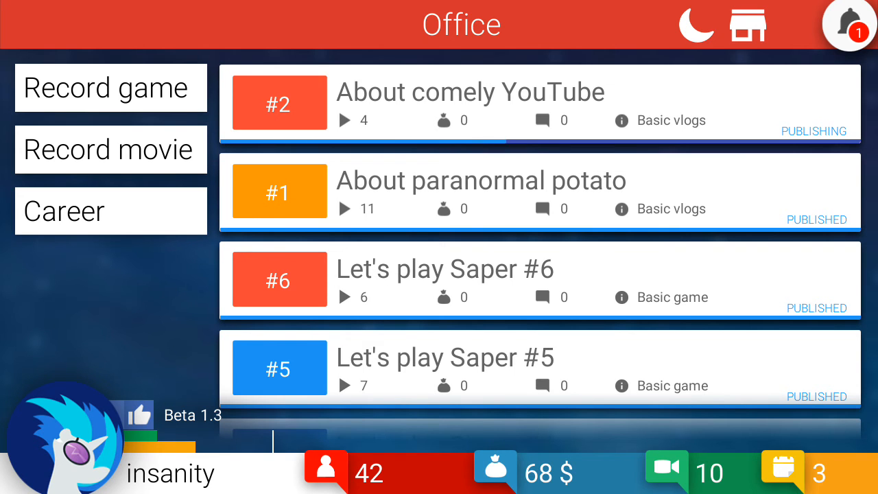
{"action": "left_click", "coordinate": [110, 87]}
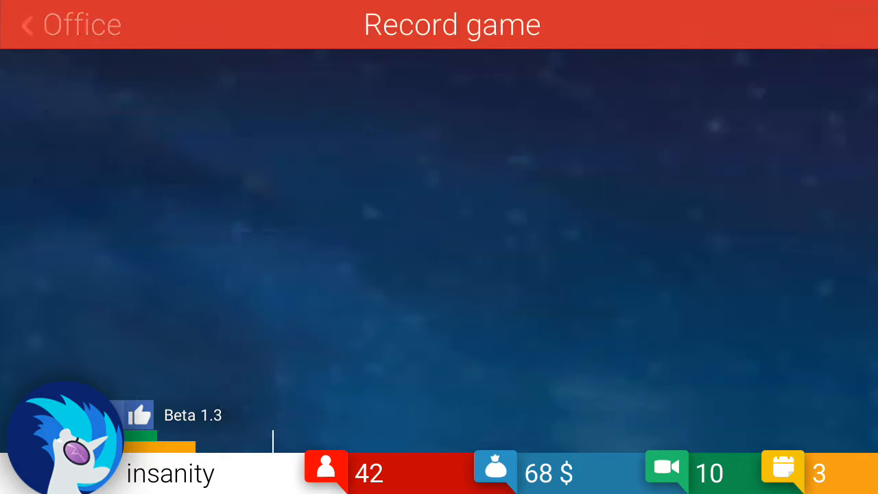
Record and publish Let's play Saper #7, then return to movie recording.
{"action": "left_click", "coordinate": [28, 25]}
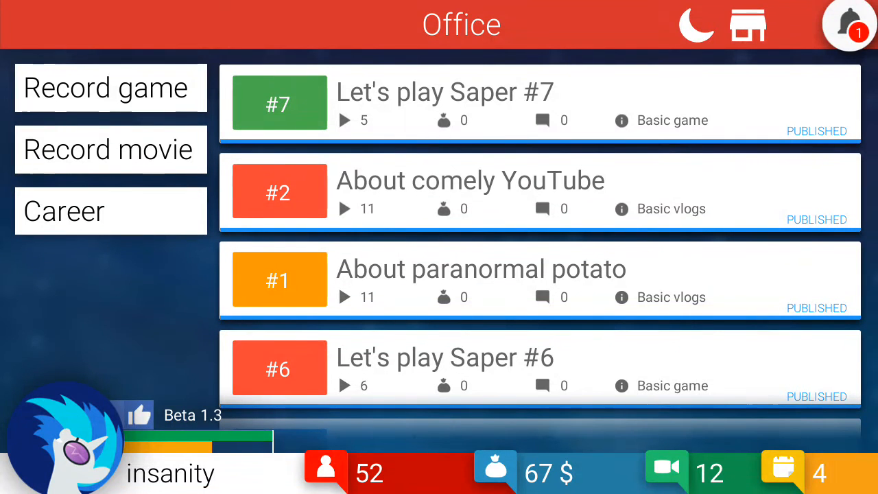
{"action": "left_click", "coordinate": [109, 148]}
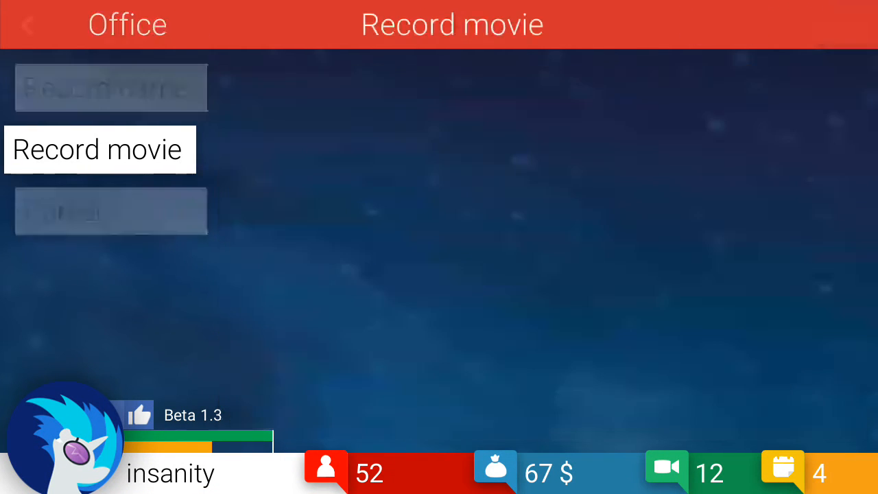
Check the TAGS options, finding Record tags and Create your own tag blocked, and leave.
{"action": "left_click", "coordinate": [99, 148]}
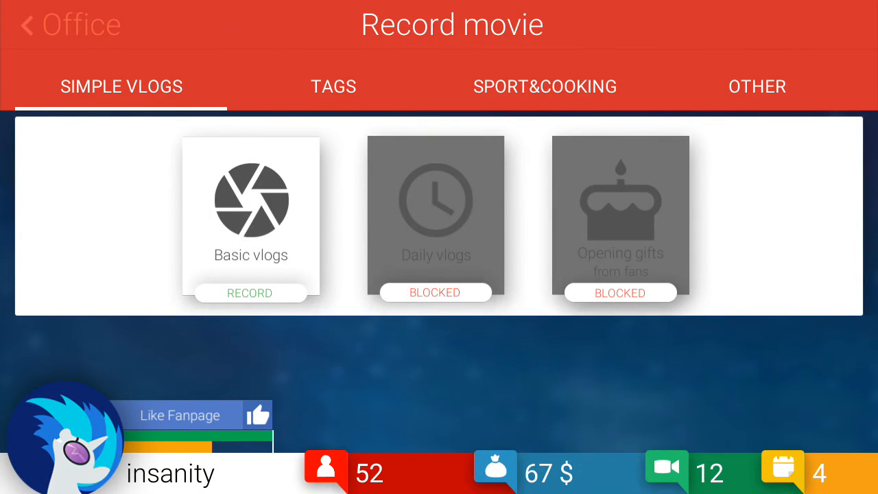
{"action": "left_click", "coordinate": [334, 86]}
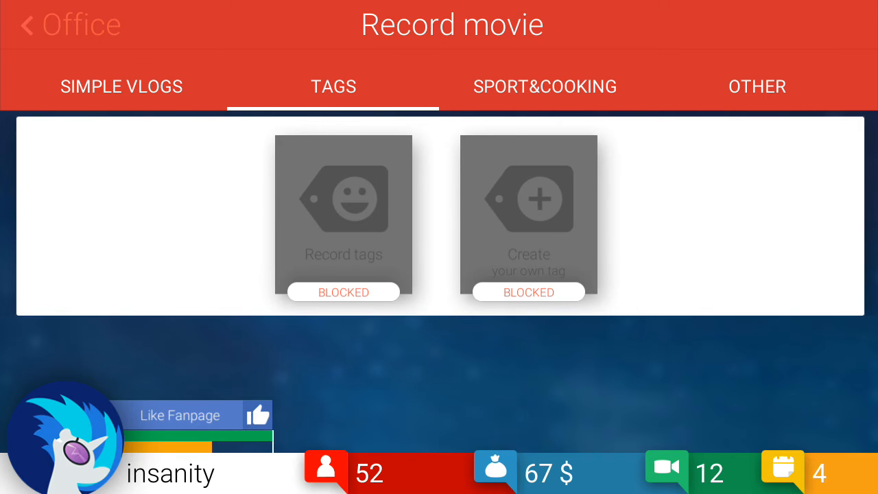
{"action": "left_click", "coordinate": [69, 24]}
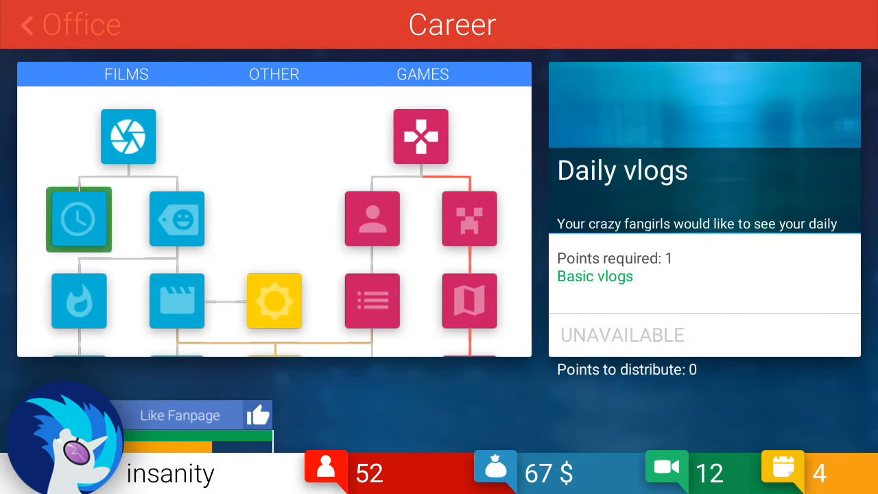
Review the Record tags and Daily vlogs career skills, both unavailable, and return to the office.
{"action": "left_click", "coordinate": [175, 218]}
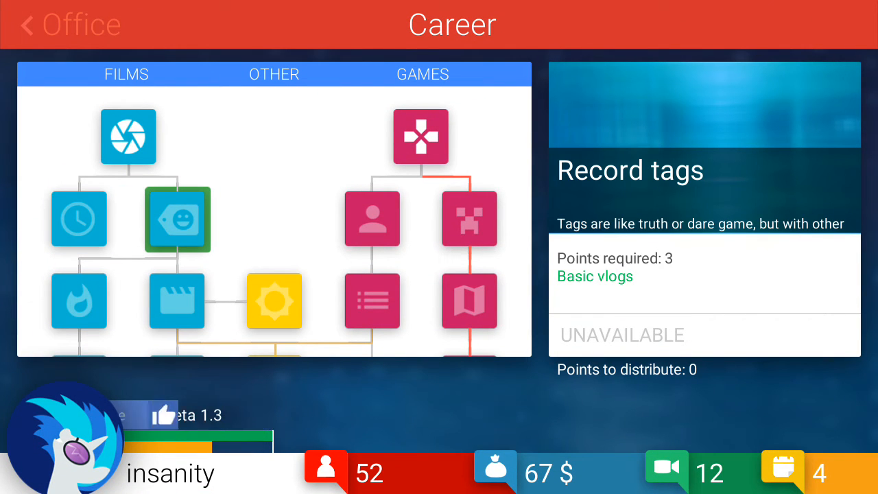
{"action": "left_click", "coordinate": [78, 218]}
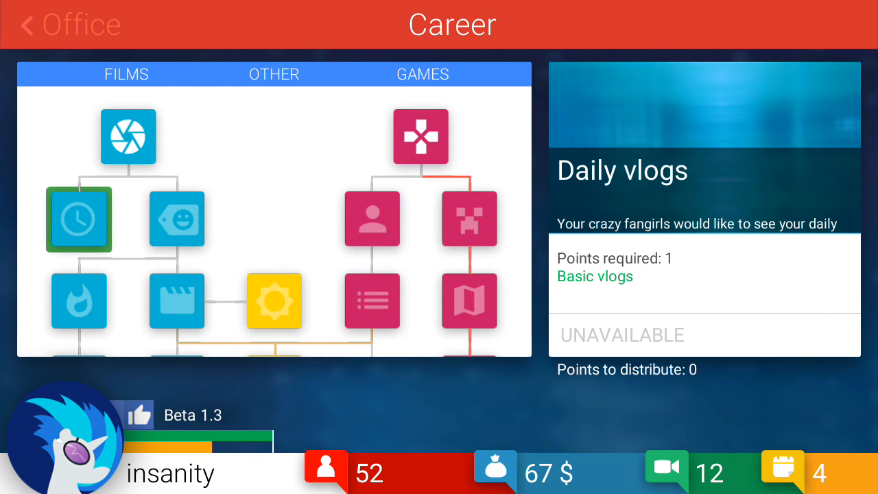
{"action": "left_click", "coordinate": [69, 25]}
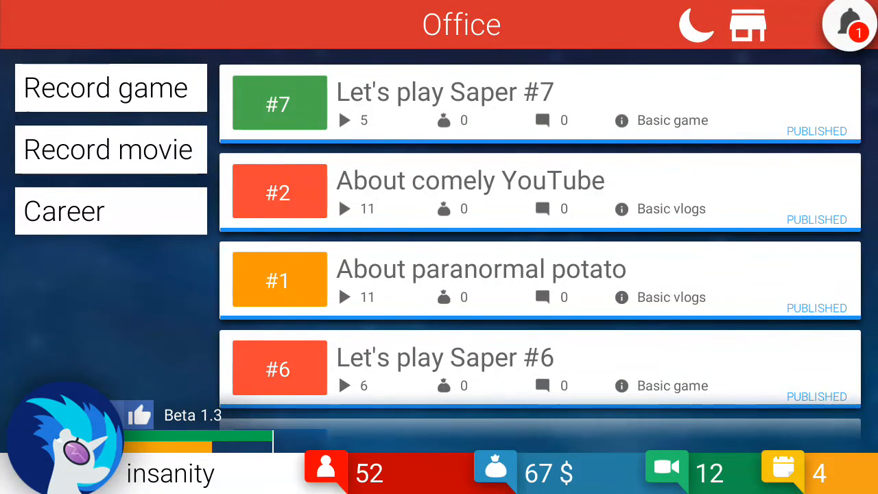
Record the last Saper episode #9 and start the About enormous bunny vlog.
{"action": "left_click", "coordinate": [109, 87]}
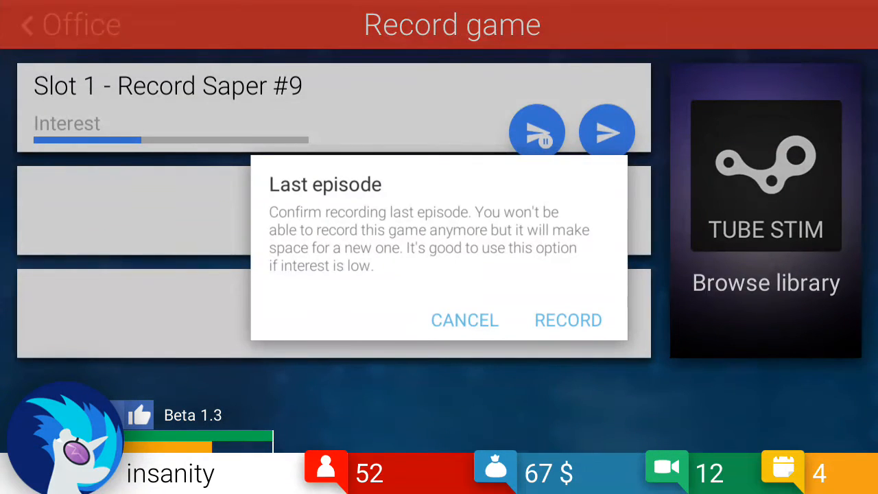
{"action": "left_click", "coordinate": [568, 320]}
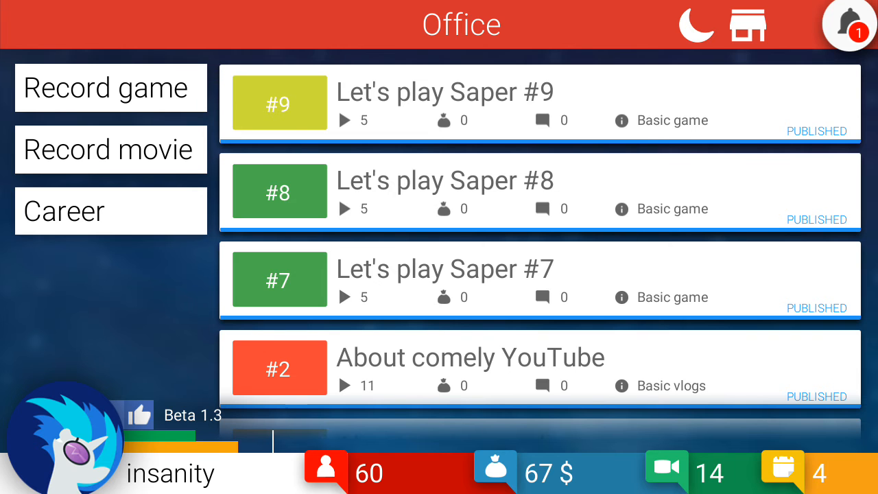
{"action": "left_click", "coordinate": [110, 148]}
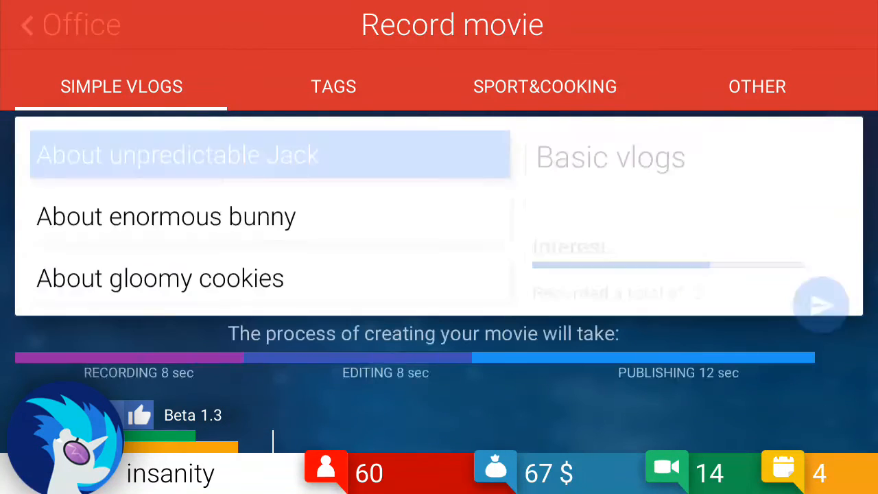
{"action": "left_click", "coordinate": [270, 217]}
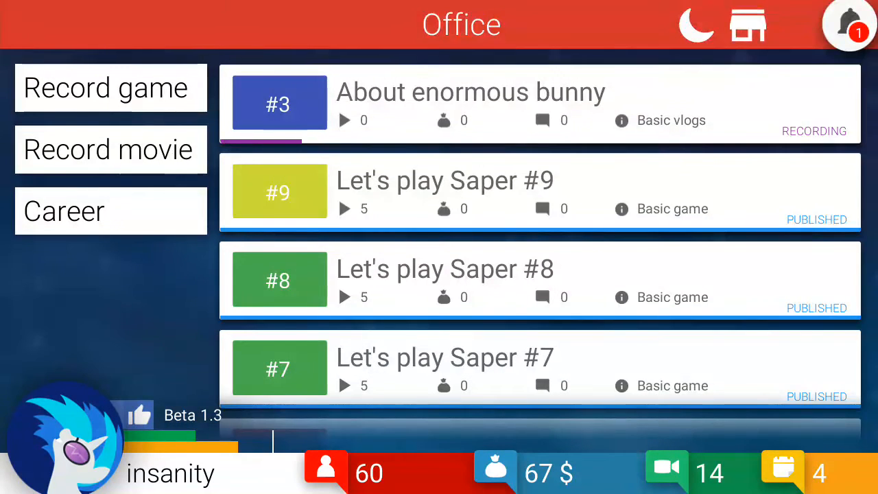
{"action": "left_click", "coordinate": [109, 88]}
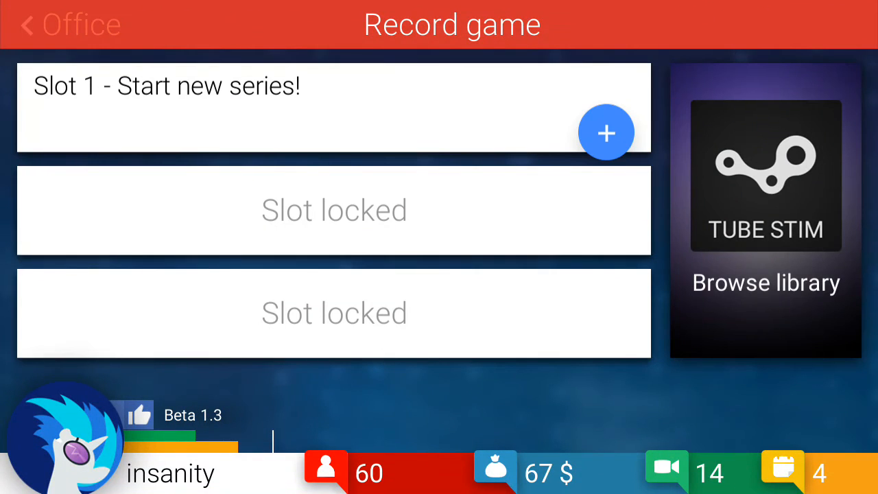
Start a new series with Let's play Angry Penguins #1, then sleep to end the day.
{"action": "left_click", "coordinate": [765, 206]}
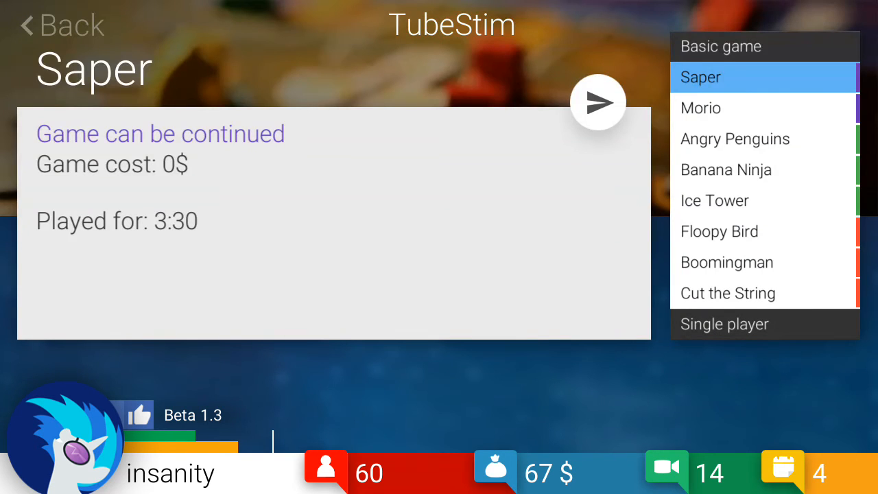
{"action": "left_click", "coordinate": [735, 139]}
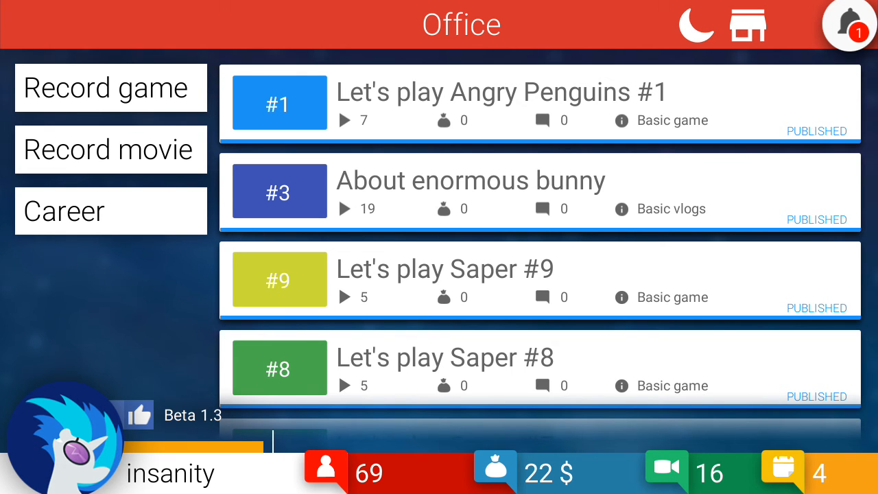
{"action": "left_click", "coordinate": [110, 149]}
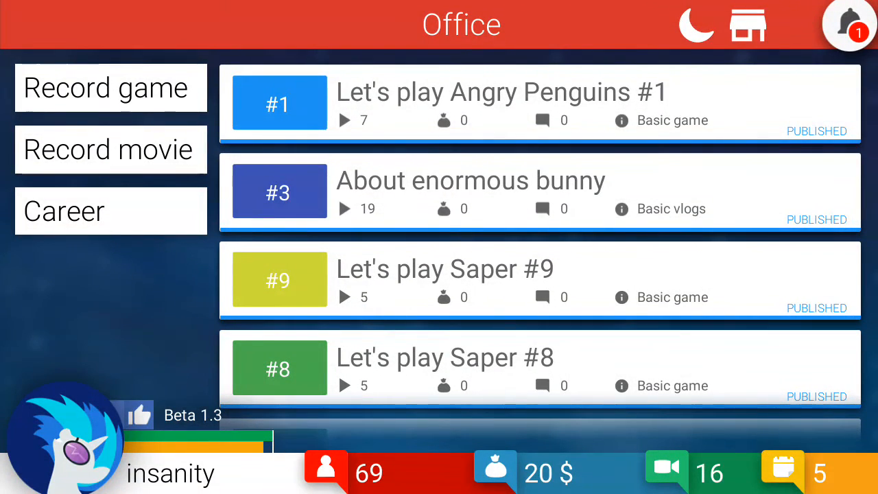
Glance at the basic vlog topics, pass through Career and head to the city.
{"action": "left_click", "coordinate": [110, 149]}
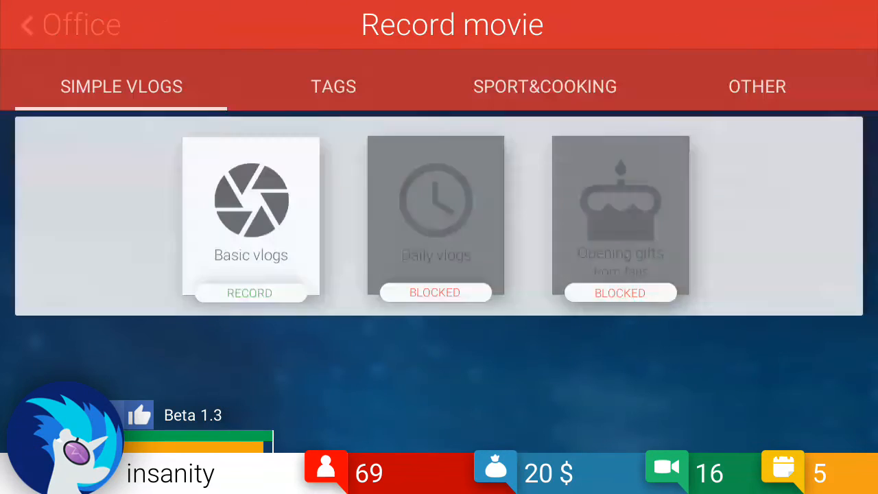
{"action": "left_click", "coordinate": [249, 292]}
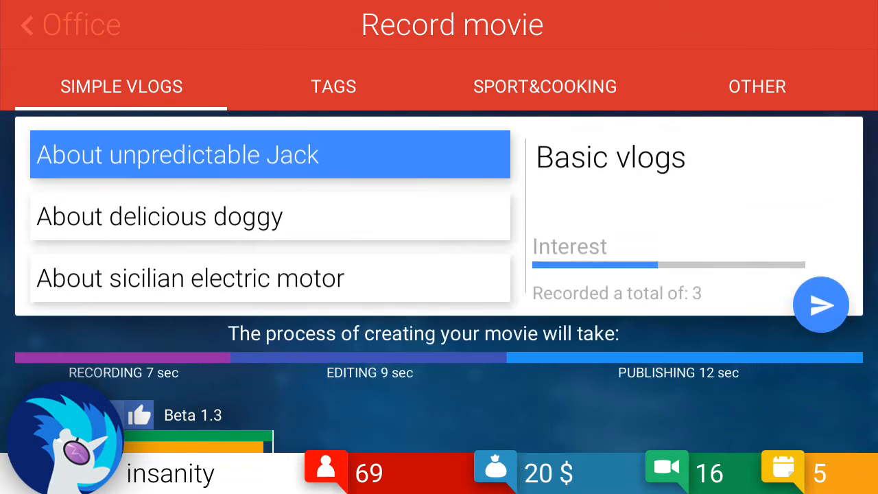
{"action": "left_click", "coordinate": [68, 24]}
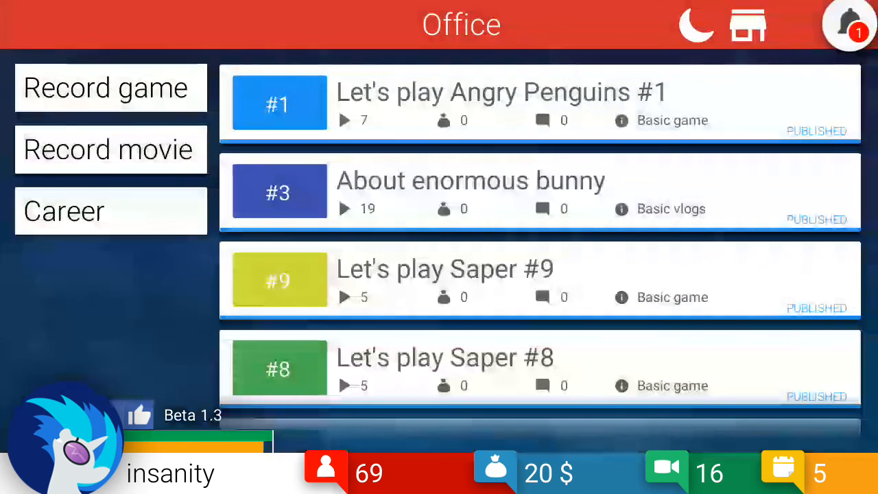
{"action": "left_click", "coordinate": [110, 211]}
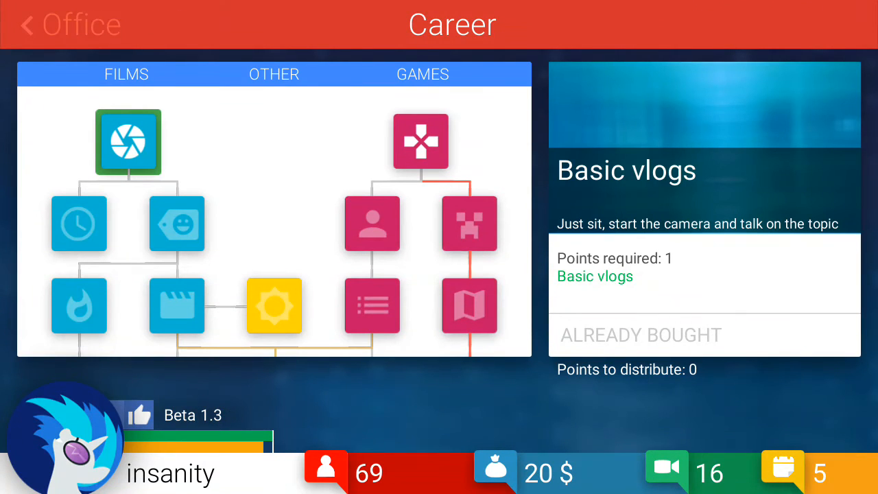
{"action": "left_click", "coordinate": [69, 24]}
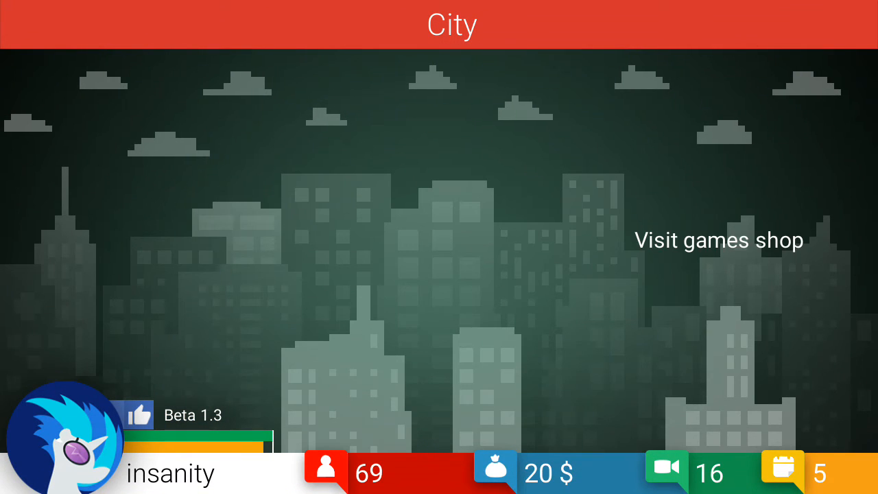
Visit Gaben's games shop and the locked W brotherhood, then return to the office.
{"action": "left_click", "coordinate": [717, 240]}
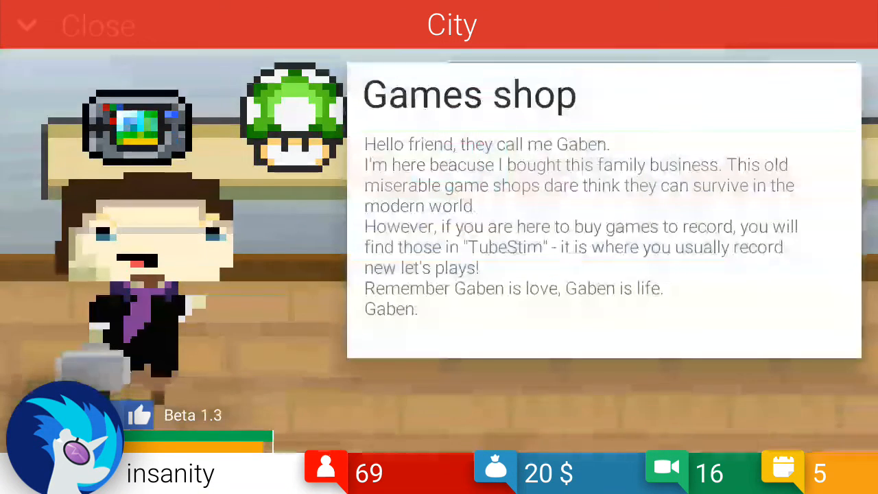
{"action": "left_click", "coordinate": [96, 25]}
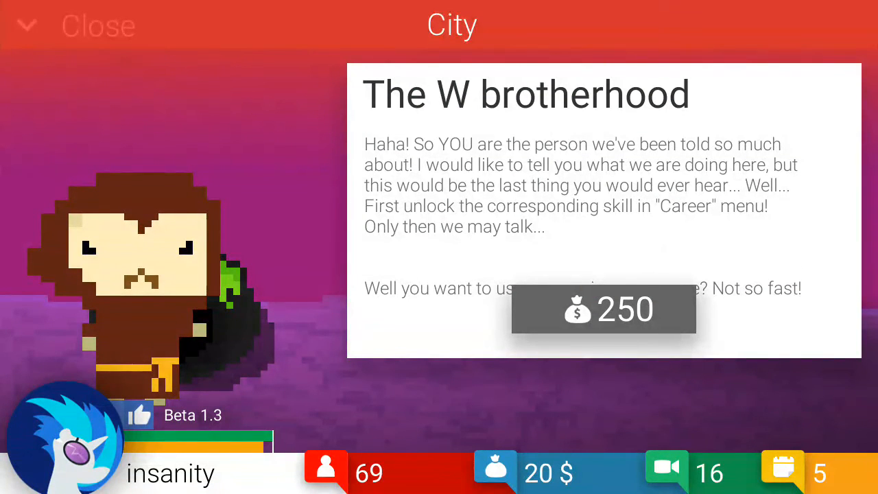
{"action": "left_click", "coordinate": [98, 25]}
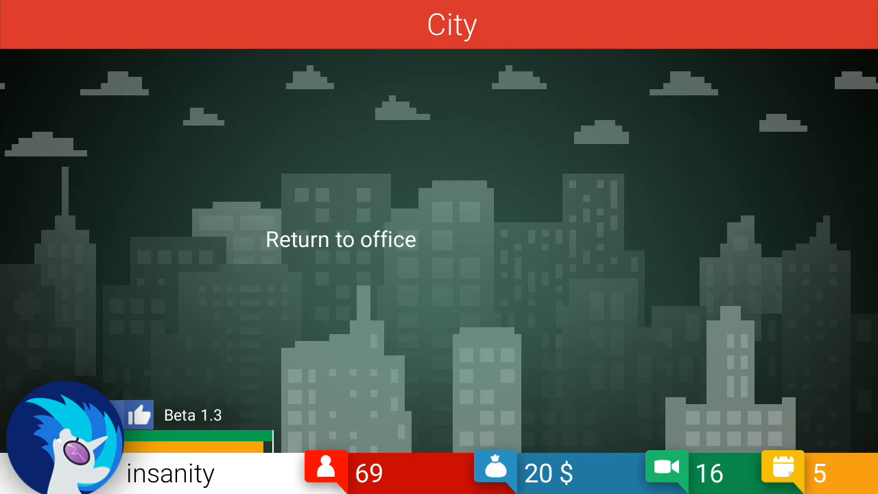
{"action": "left_click", "coordinate": [340, 238]}
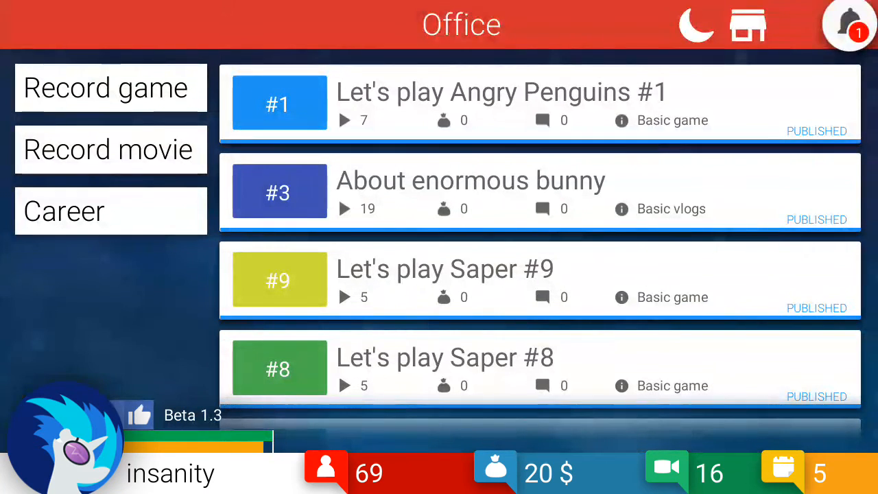
Record Angry Penguins #2 and the About cute electric motor basic vlog.
{"action": "left_click", "coordinate": [110, 88]}
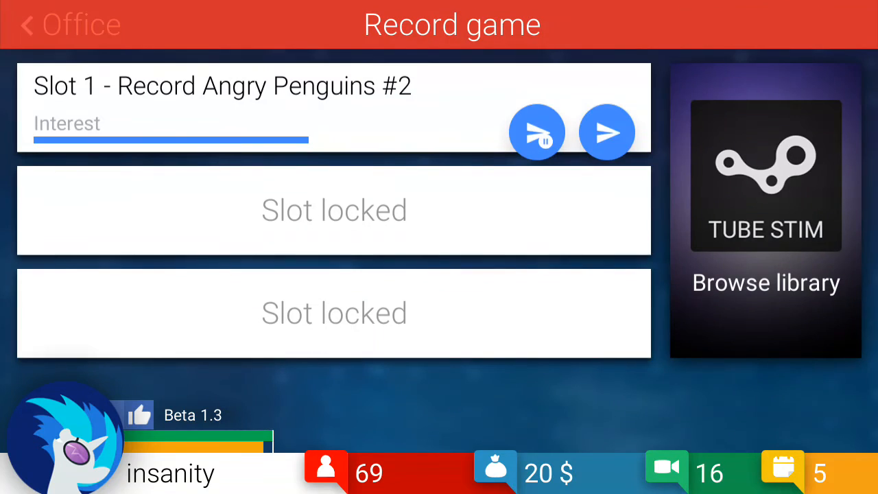
{"action": "left_click", "coordinate": [69, 24]}
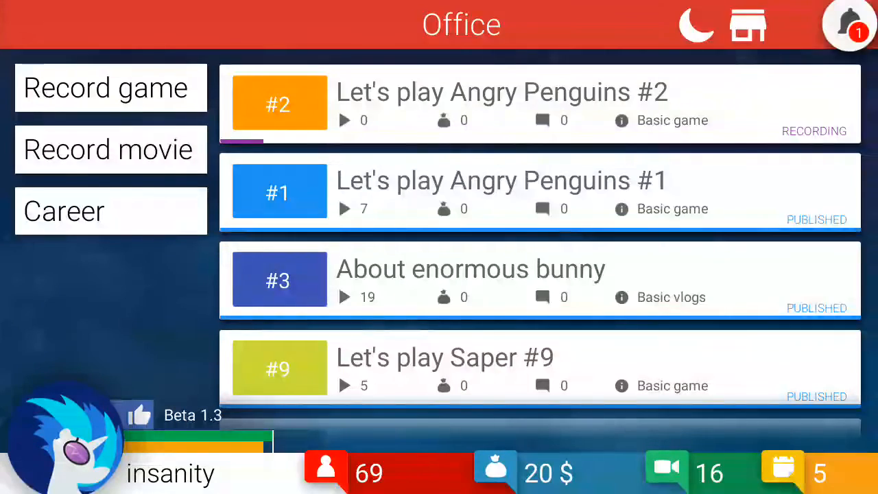
{"action": "left_click", "coordinate": [109, 148]}
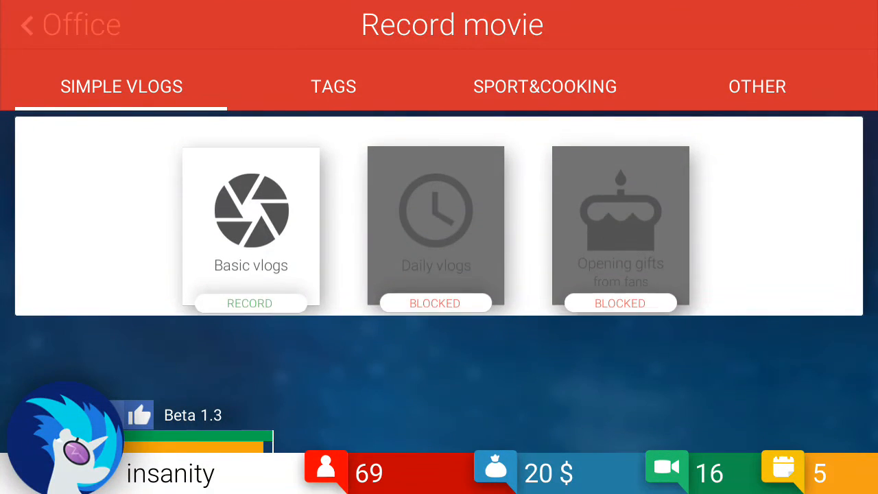
{"action": "left_click", "coordinate": [249, 303]}
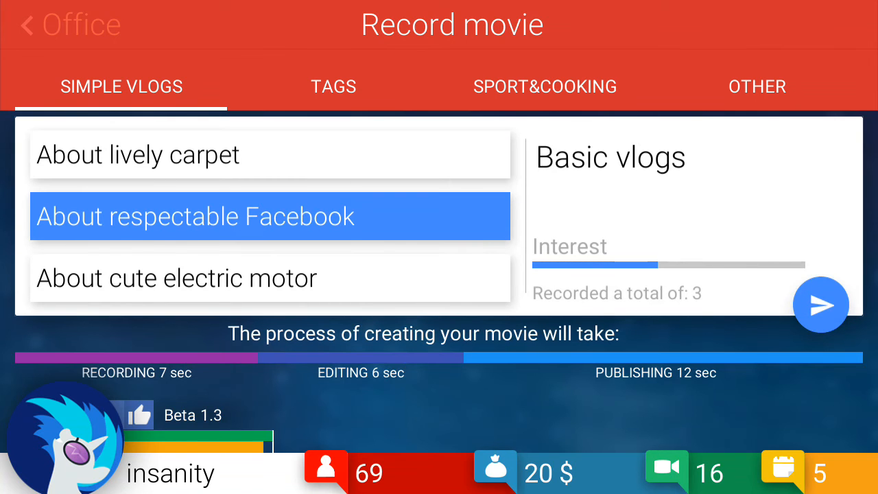
{"action": "left_click", "coordinate": [270, 277]}
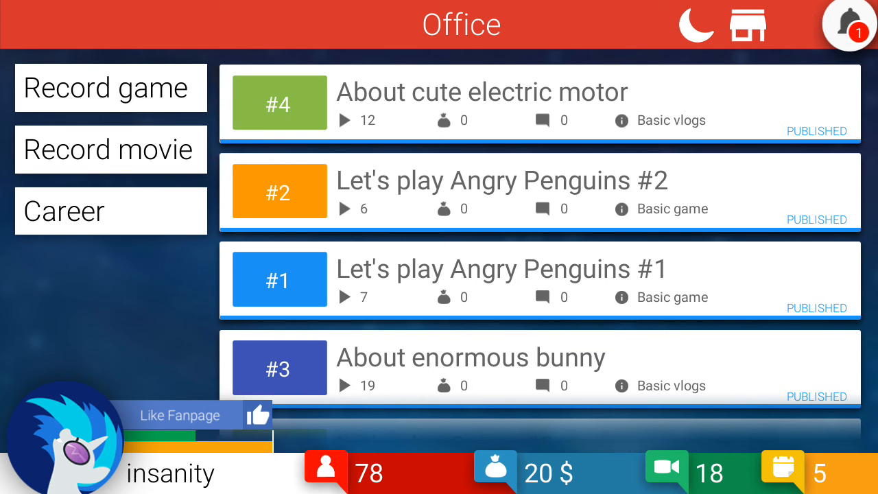
Record the About paranormal ukulele basic vlog.
{"action": "left_click", "coordinate": [110, 150]}
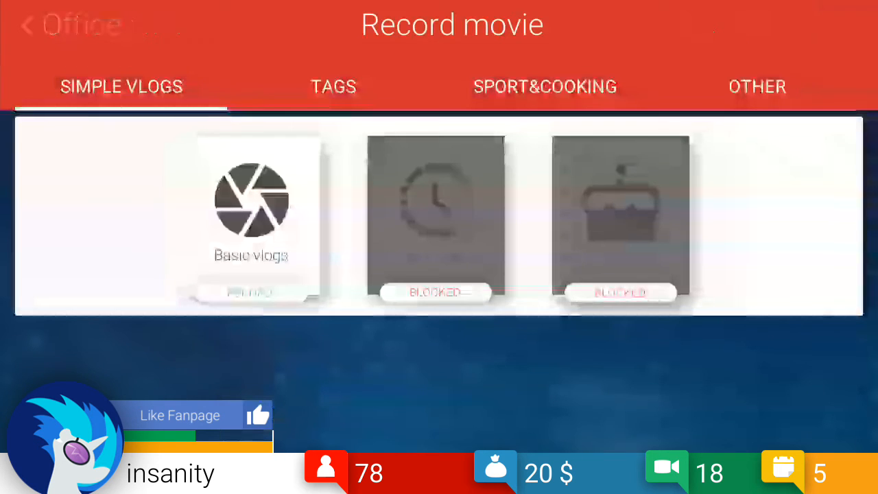
{"action": "left_click", "coordinate": [250, 217]}
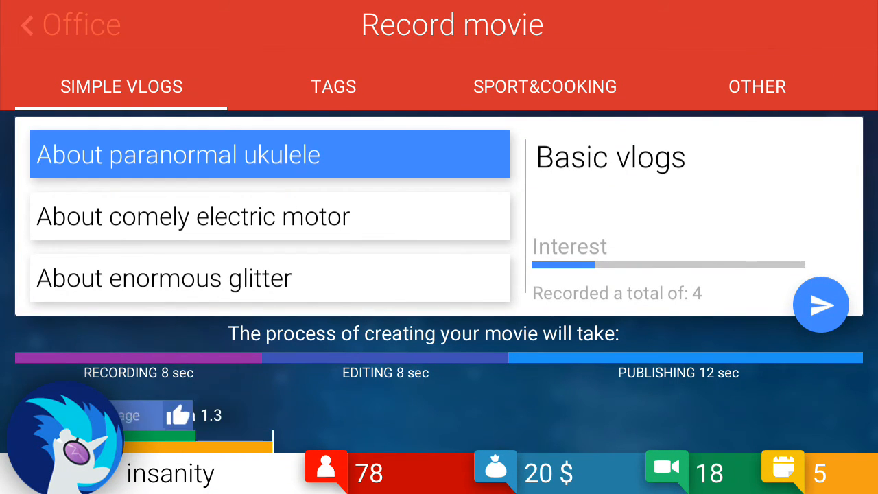
{"action": "left_click", "coordinate": [69, 24]}
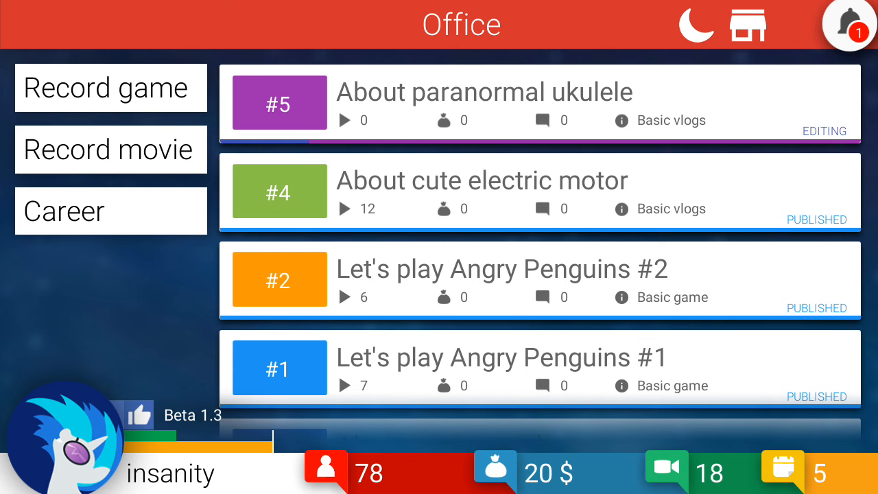
Record and publish Angry Penguins #3, moving the channel to day 6.
{"action": "left_click", "coordinate": [110, 88]}
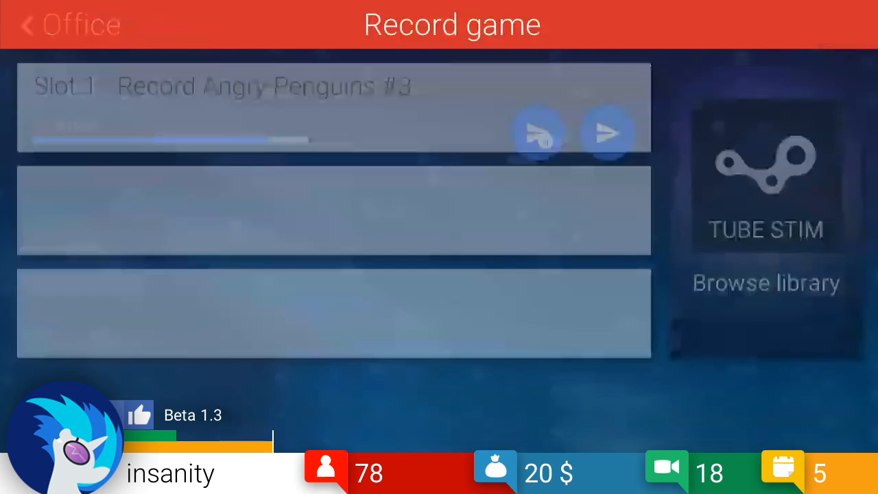
{"action": "left_click", "coordinate": [69, 25]}
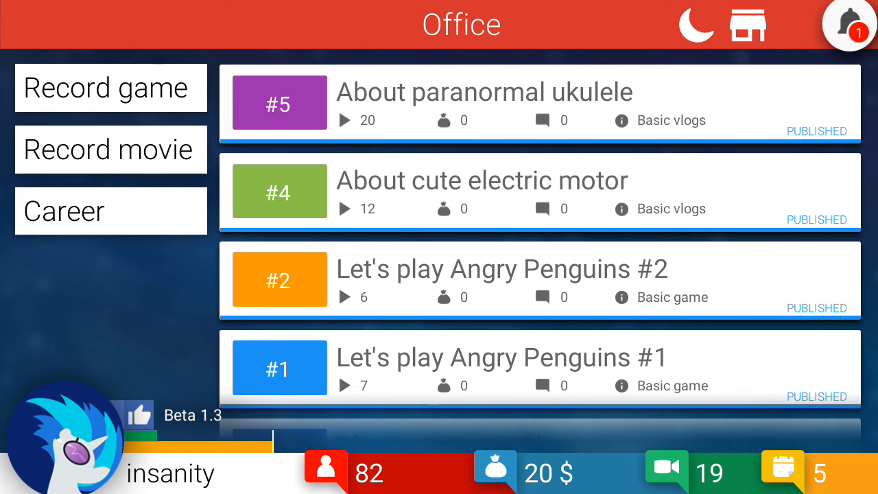
{"action": "left_click", "coordinate": [109, 87]}
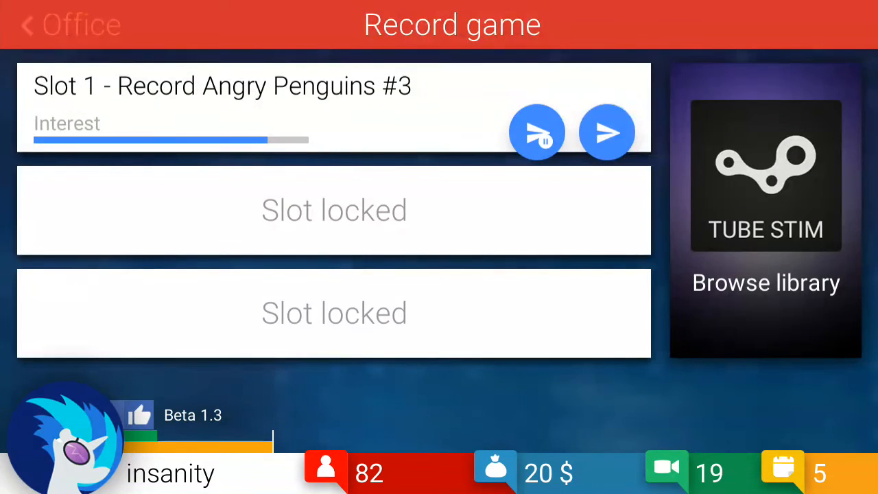
{"action": "left_click", "coordinate": [68, 25]}
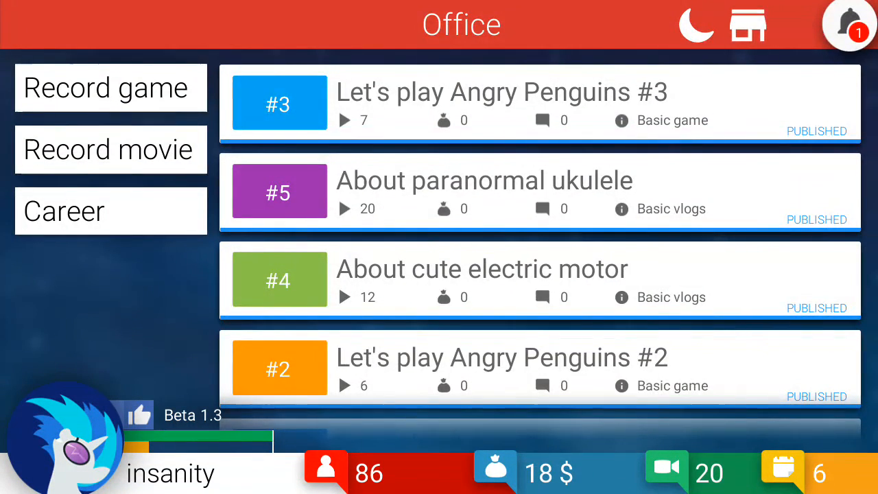
{"action": "left_click", "coordinate": [110, 149]}
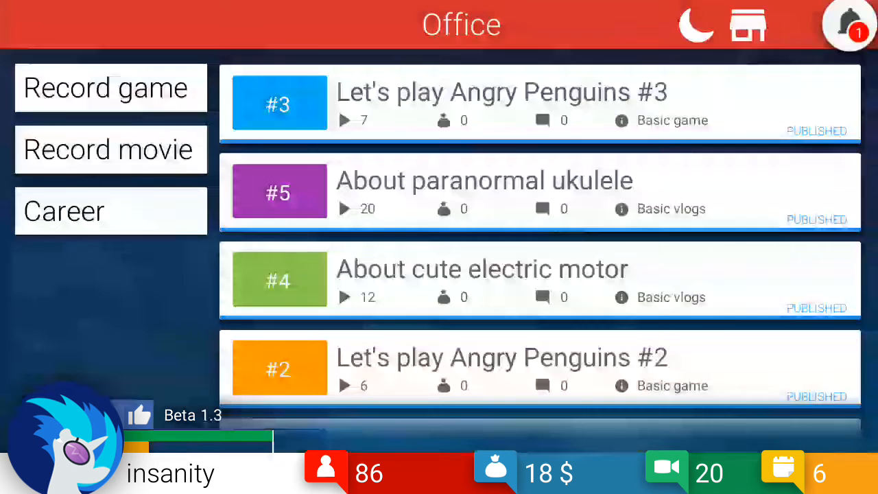
Buy the Daily vlogs skill from the Career tree with the last point and return to the office.
{"action": "left_click", "coordinate": [110, 211]}
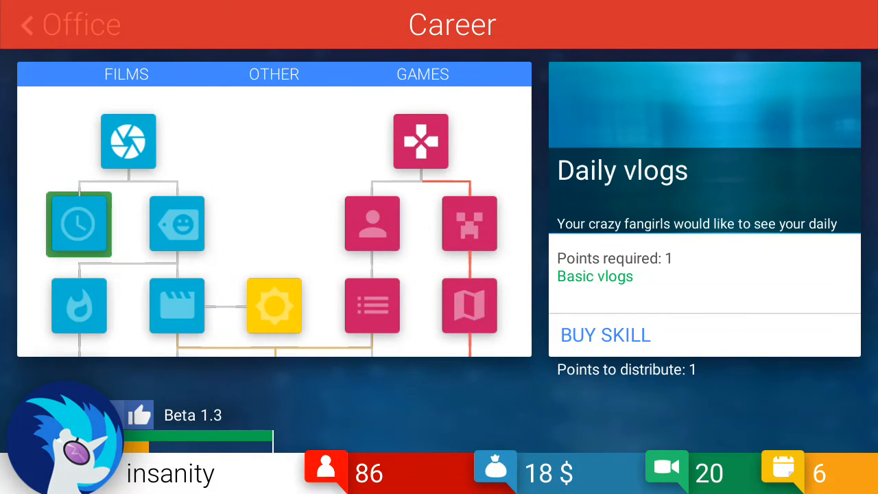
{"action": "left_click", "coordinate": [604, 335]}
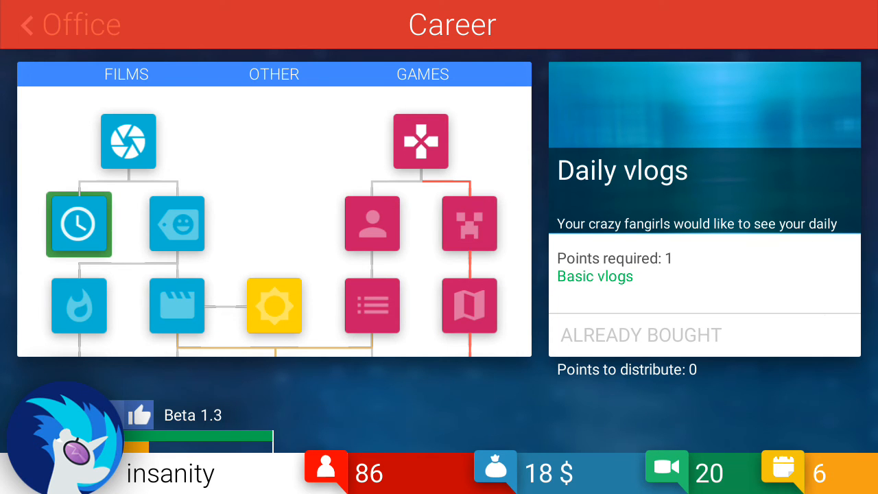
{"action": "left_click", "coordinate": [69, 25]}
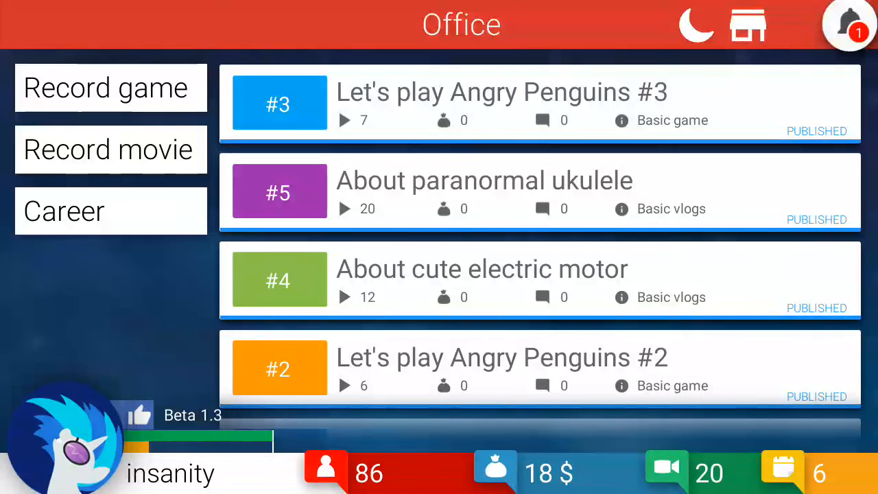
Start a Daily vlogs recording under Simple vlogs titled I PUNCHED PEWDIEPIE.
{"action": "left_click", "coordinate": [109, 148]}
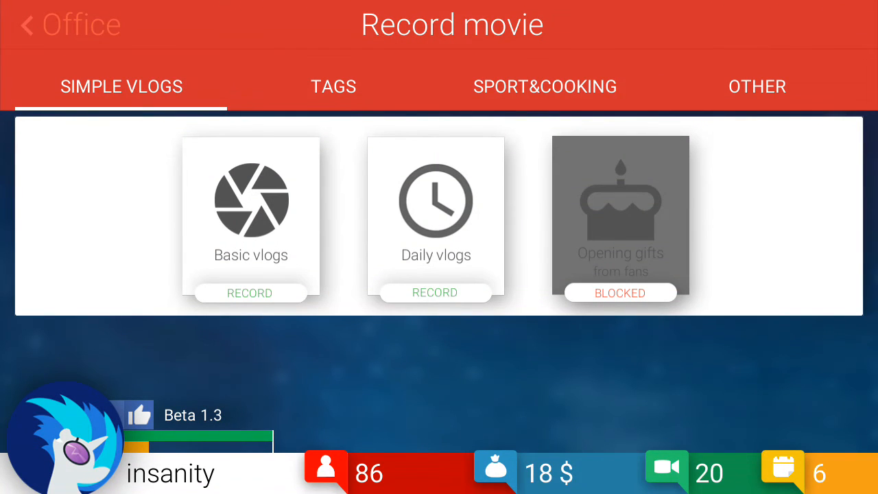
{"action": "left_click", "coordinate": [433, 292]}
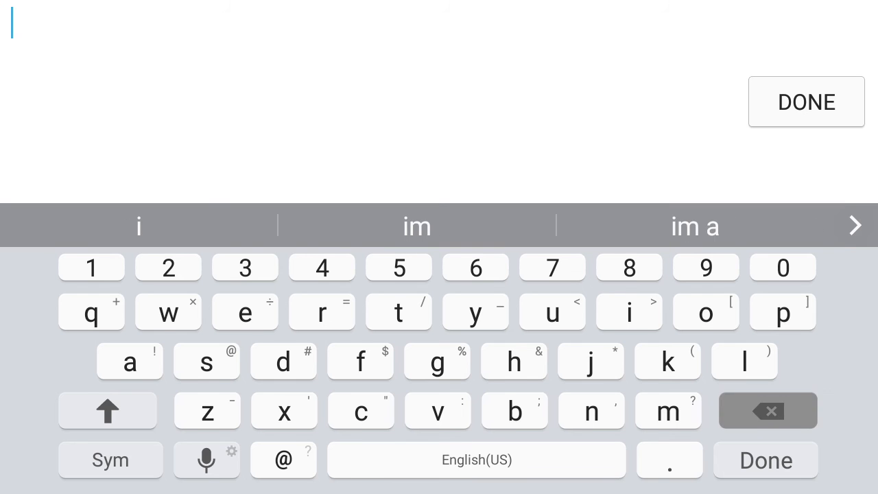
{"action": "left_click", "coordinate": [629, 267]}
{"action": "type", "text": "I PUC"}
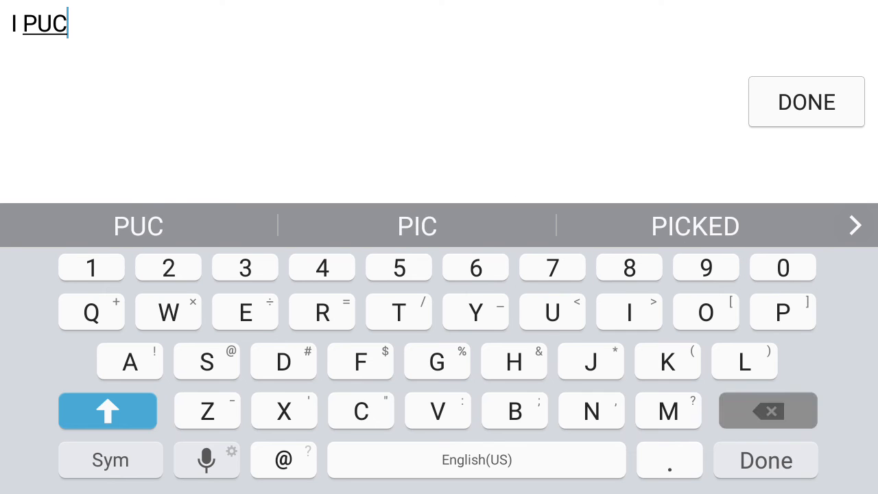
{"action": "left_click", "coordinate": [590, 412]}
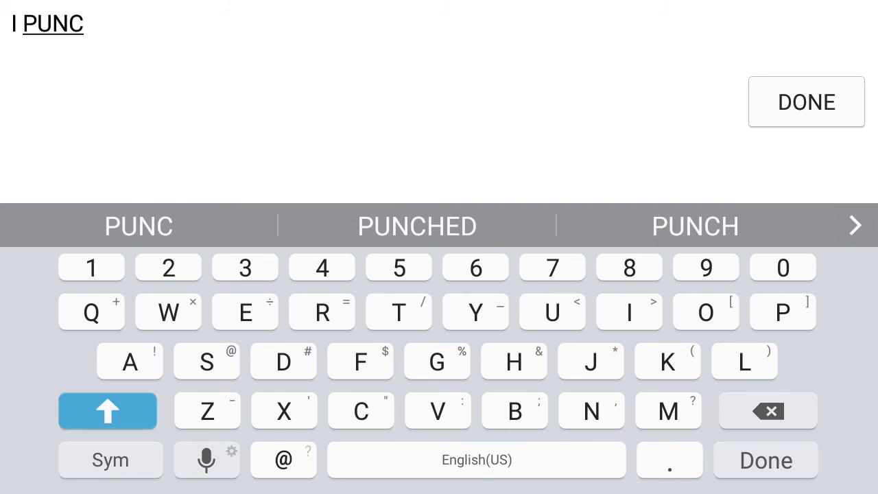
{"action": "left_click", "coordinate": [417, 226]}
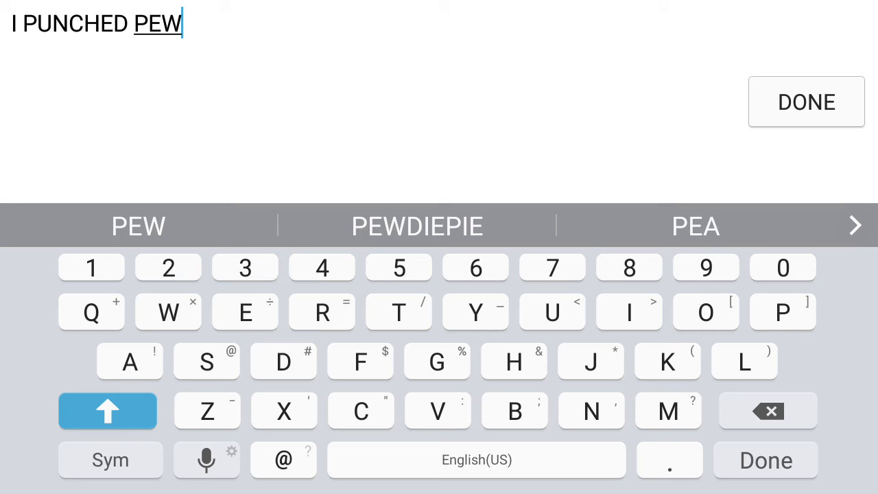
{"action": "left_click", "coordinate": [417, 226]}
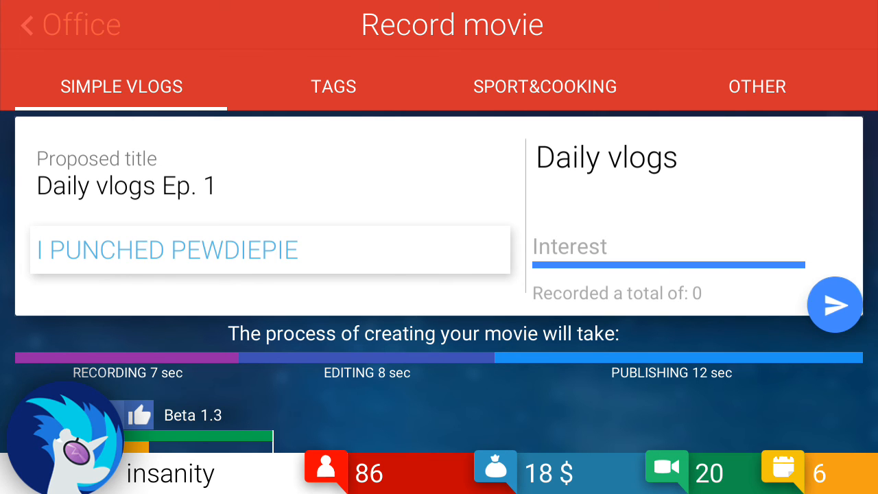
{"action": "left_click", "coordinate": [834, 305]}
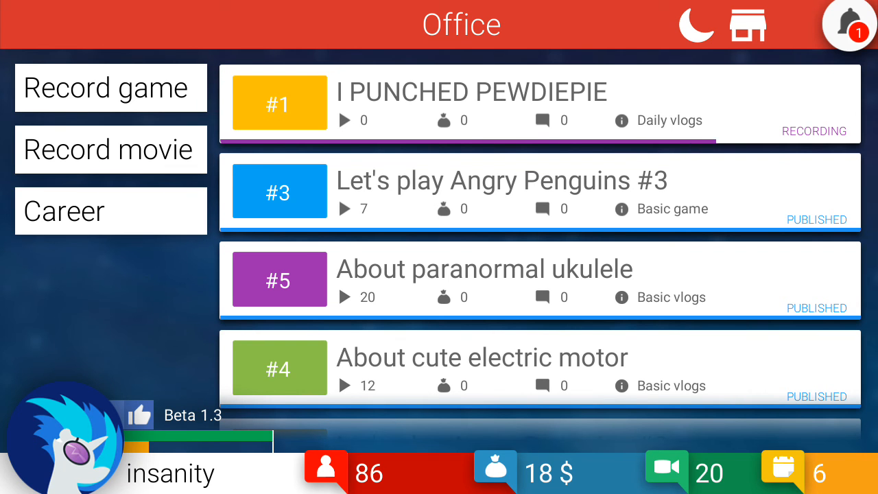
Record Let's play Angry Penguins #4 and let both pending videos publish, reaching 96 subscribers.
{"action": "left_click", "coordinate": [110, 88]}
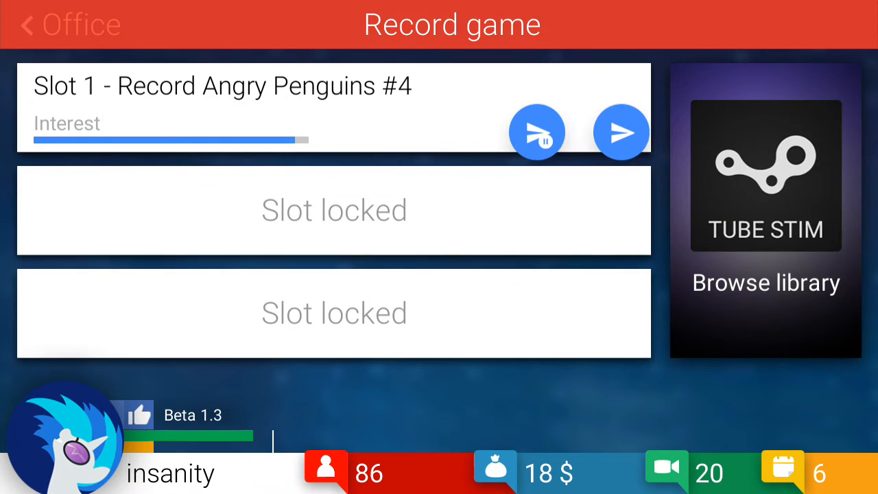
{"action": "left_click", "coordinate": [69, 24]}
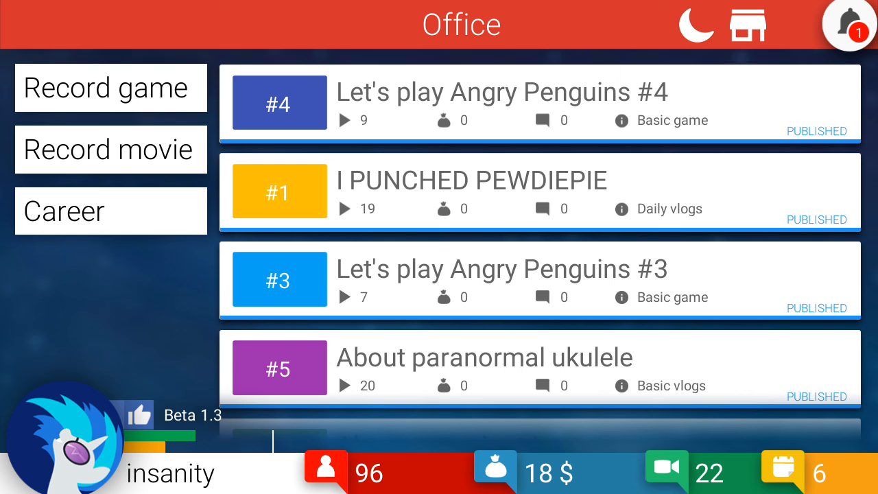
Record the About crazy pizza basic vlog and Let's play Angry Penguins #5, publishing both to reach 104 subscribers.
{"action": "left_click", "coordinate": [110, 148]}
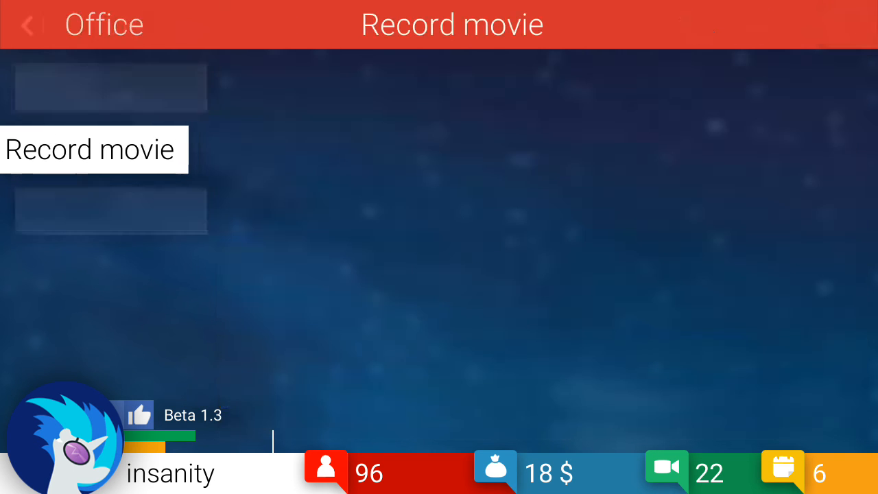
{"action": "left_click", "coordinate": [94, 148]}
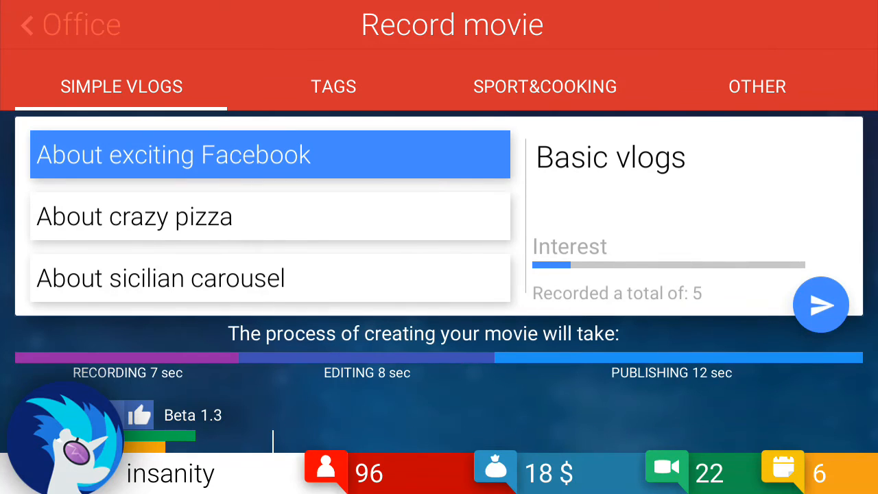
{"action": "left_click", "coordinate": [821, 304]}
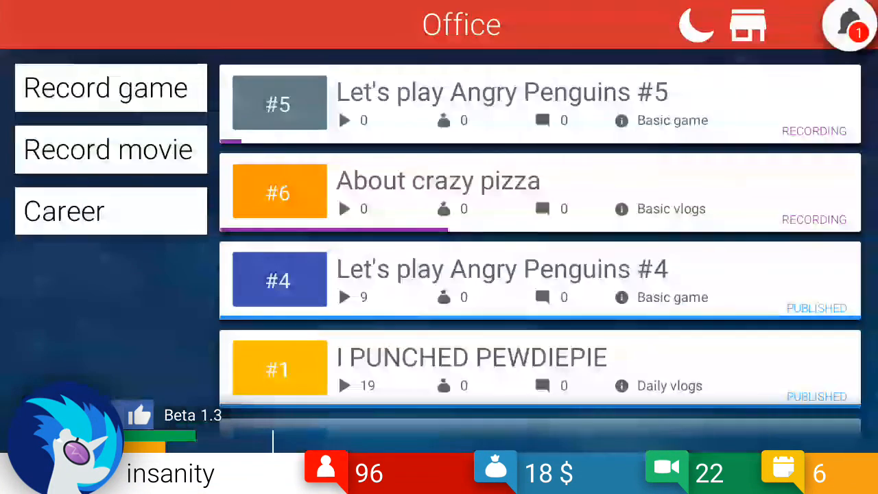
{"action": "left_click", "coordinate": [110, 88]}
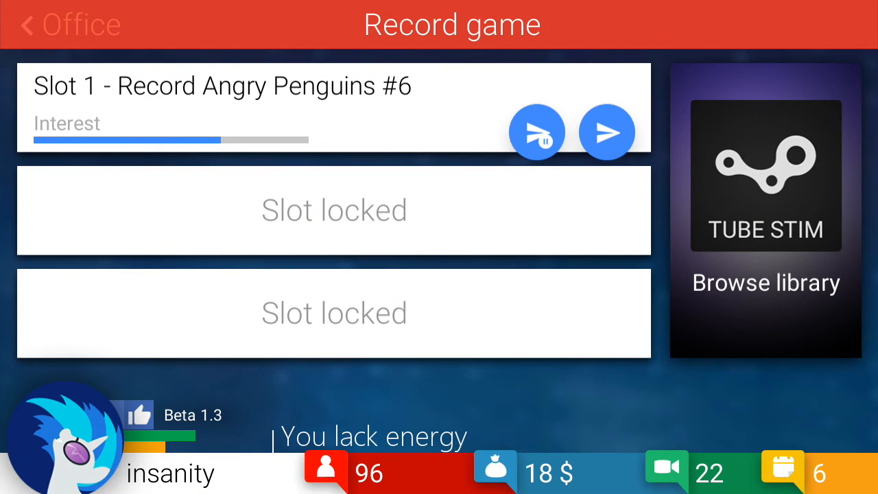
{"action": "left_click", "coordinate": [68, 24]}
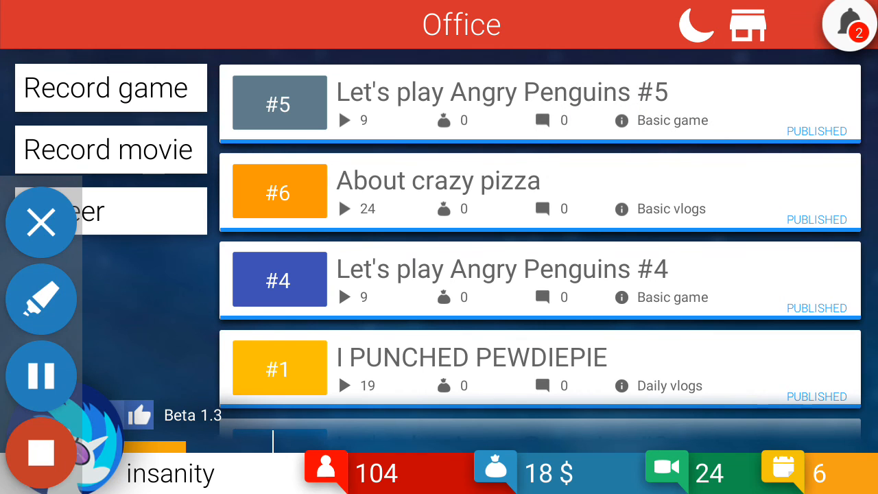
Sleep via the moon icon to reach day 7, paying rent down to 15$, and return from the City to the office.
{"action": "left_click", "coordinate": [41, 222]}
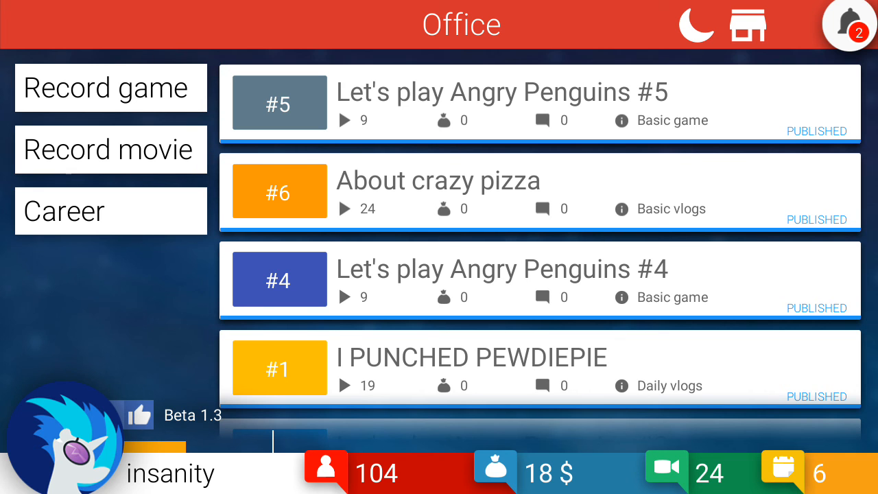
{"action": "left_click", "coordinate": [110, 211]}
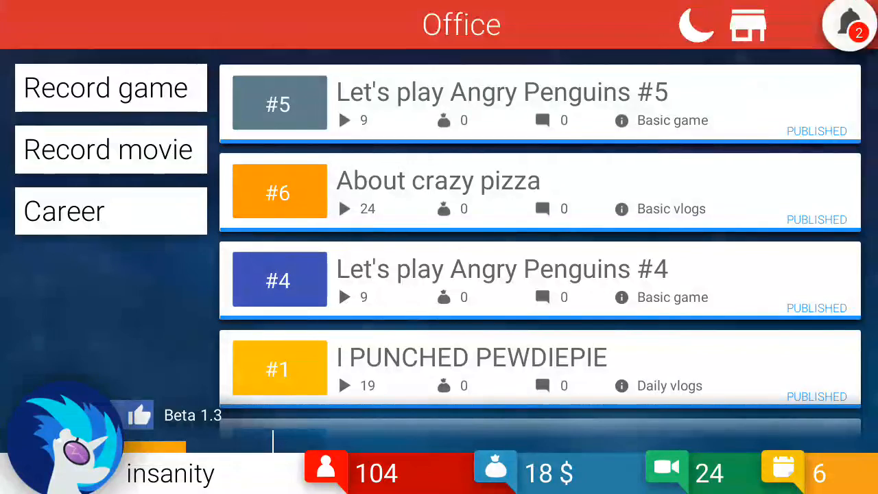
{"action": "left_click", "coordinate": [746, 24]}
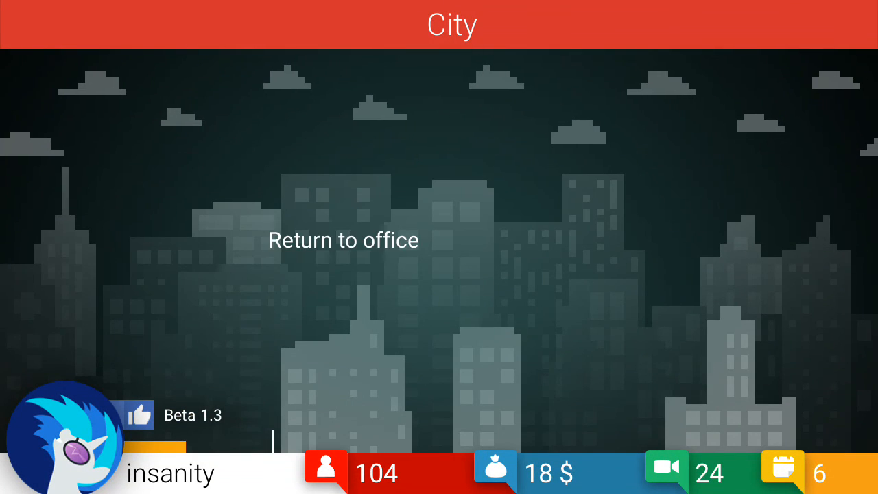
{"action": "left_click", "coordinate": [343, 240]}
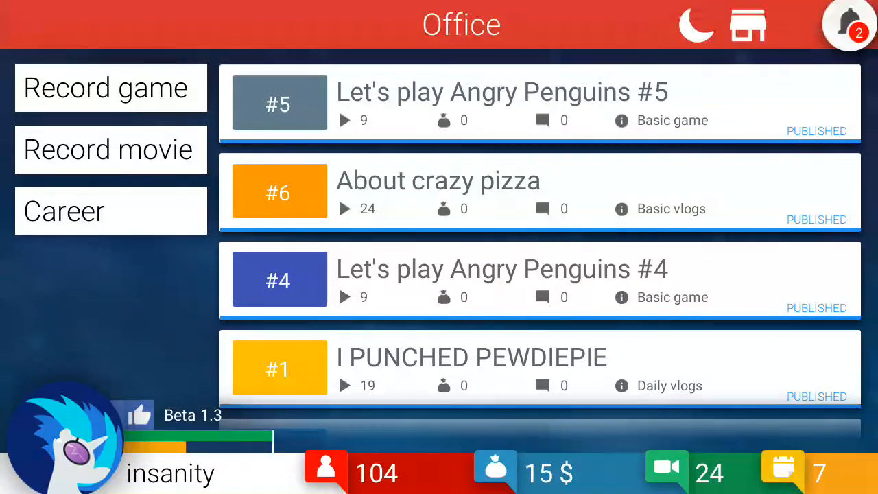
Start a Daily vlog titled jacksepticeye, then show the best comments on About lively Jack as subscribers hit 116.
{"action": "left_click", "coordinate": [109, 148]}
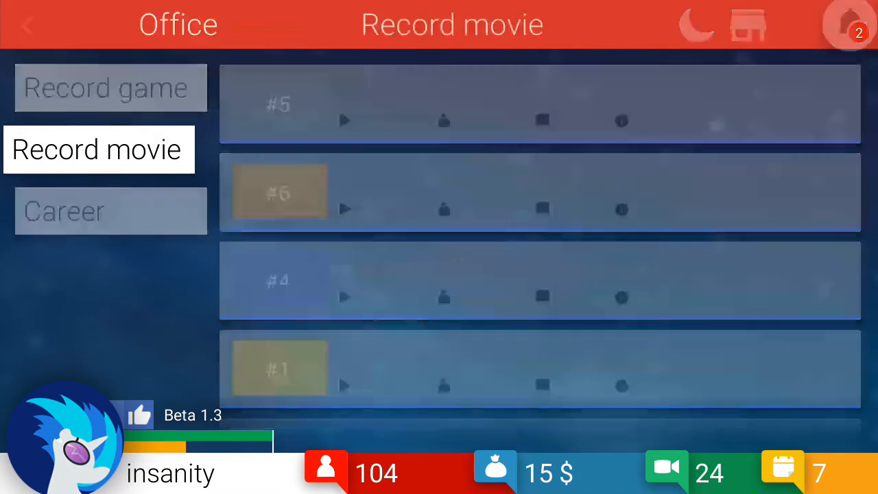
{"action": "left_click", "coordinate": [99, 148]}
{"action": "type", "text": "jacks"}
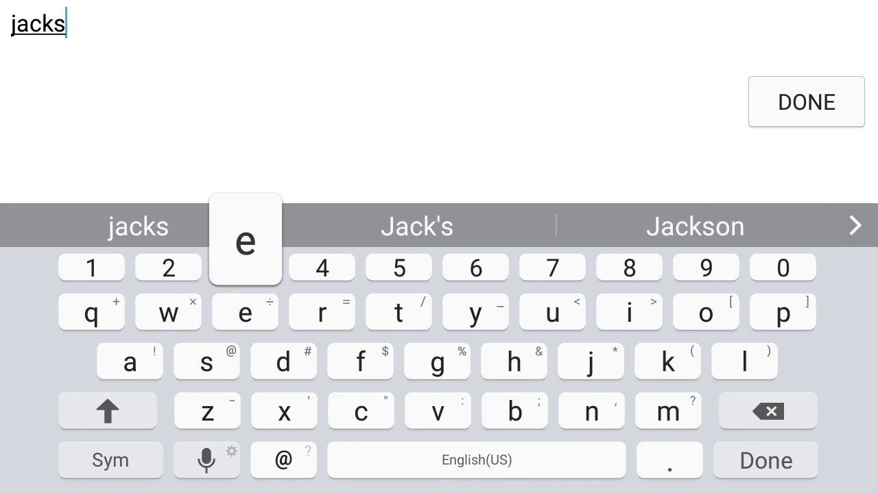
{"action": "type", "text": "epticeye"}
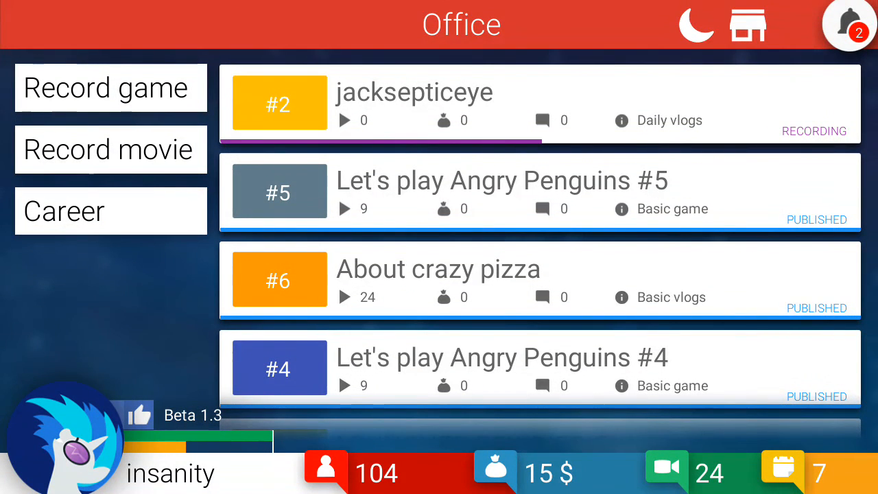
{"action": "left_click", "coordinate": [109, 88]}
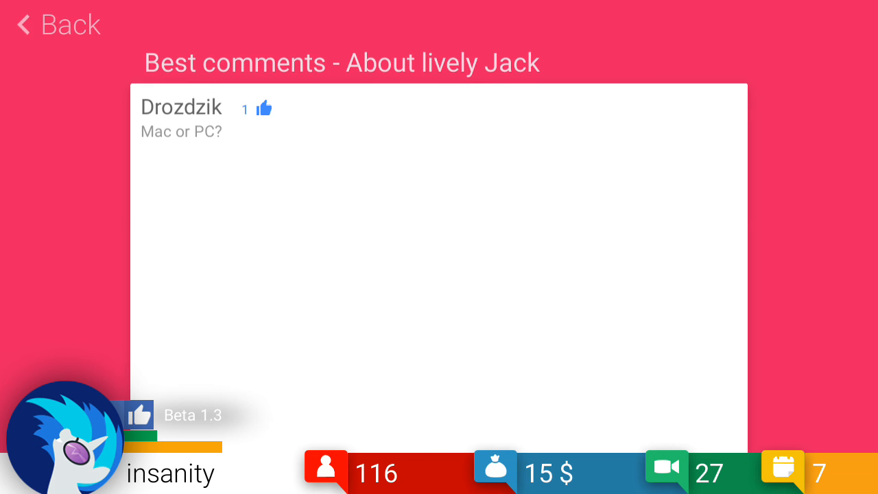
Leave the comments for the office and bring up Record game for Angry Penguins #7, blocked by empty energy.
{"action": "left_click", "coordinate": [58, 24]}
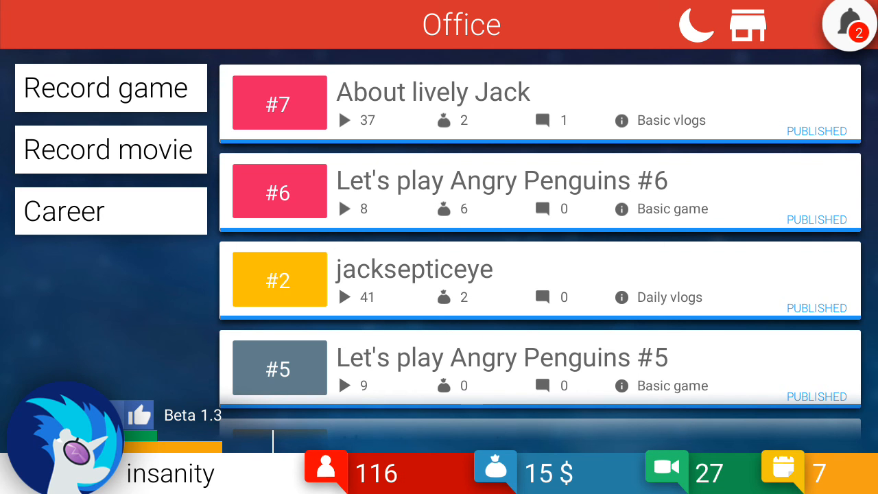
{"action": "left_click", "coordinate": [110, 148]}
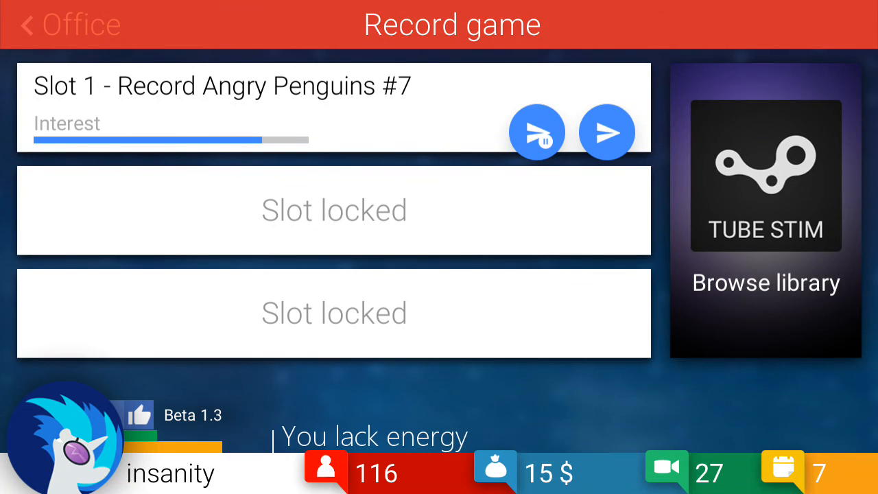
Record the About cute doggy vlog, glance at About lively Jack's comments, and end day 7 at 122 subscribers and 23.00 balance.
{"action": "left_click", "coordinate": [69, 25]}
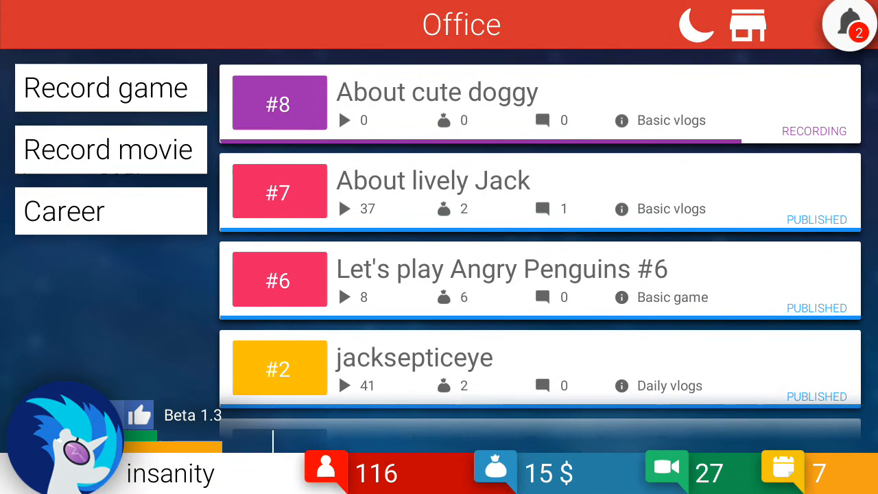
{"action": "left_click", "coordinate": [542, 208]}
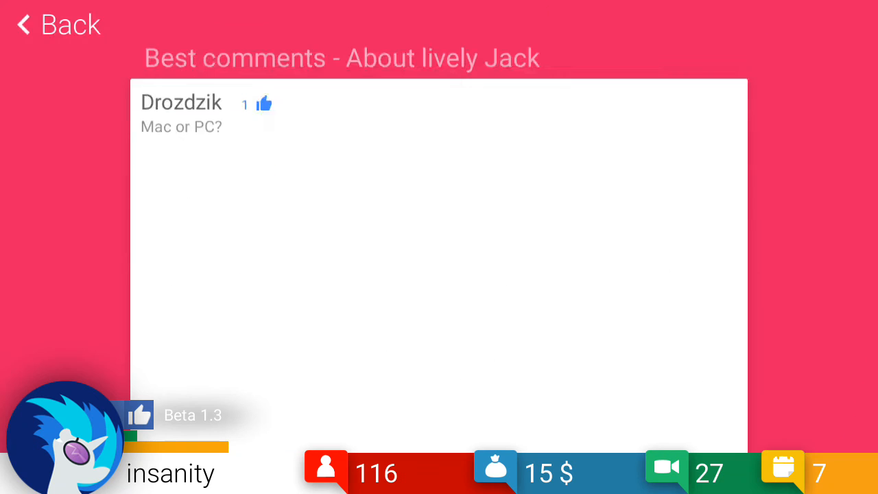
{"action": "left_click", "coordinate": [58, 25]}
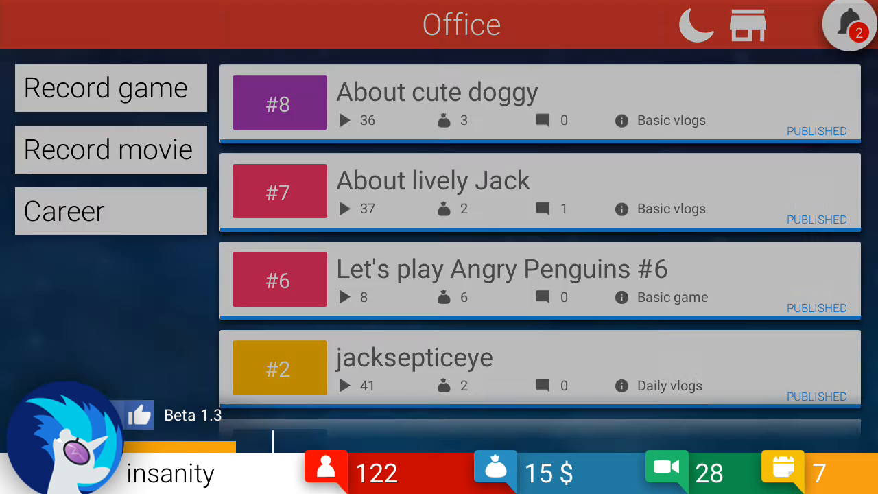
{"action": "left_click", "coordinate": [696, 25]}
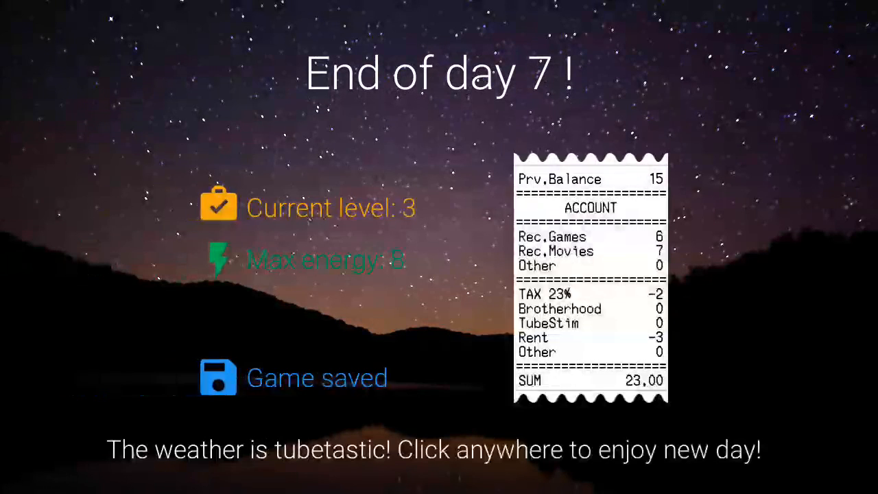